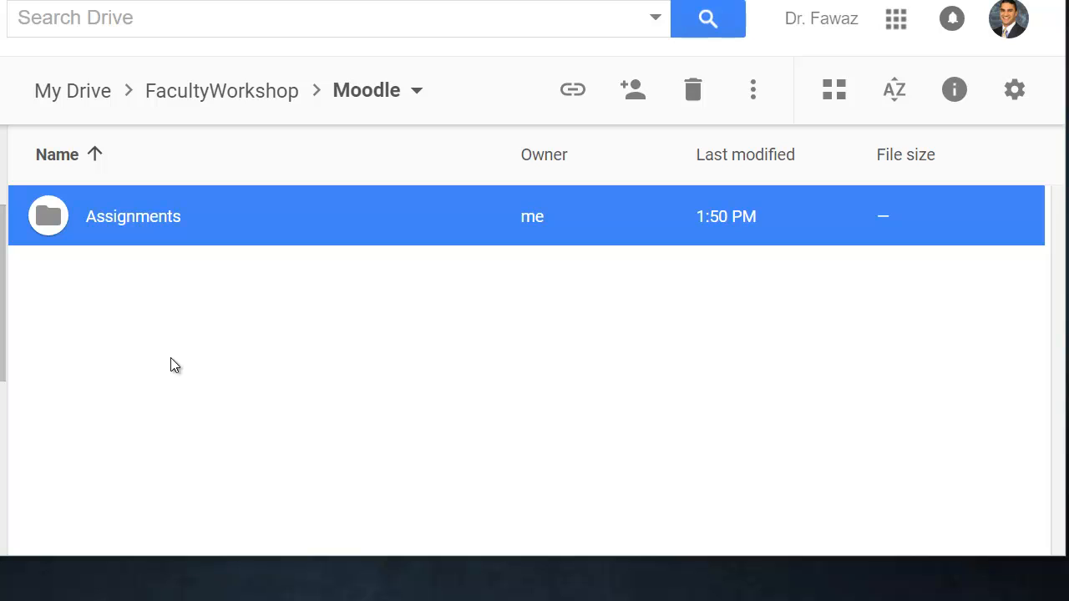
mouse_move(152, 321)
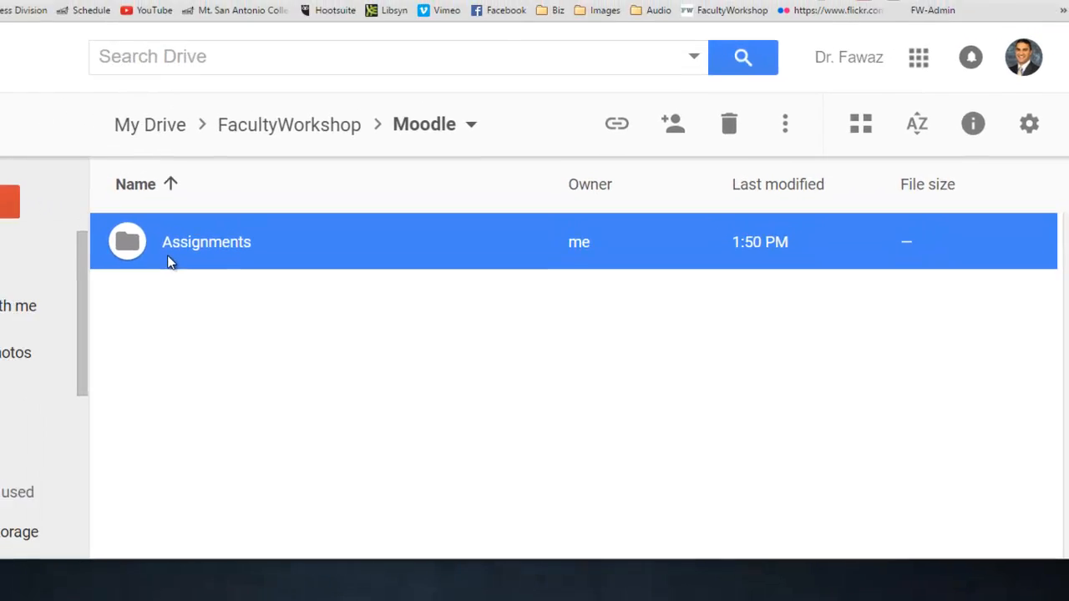
Step: Open the Assignments folder inside the Moodle folder in Google Drive
double_click(206, 241)
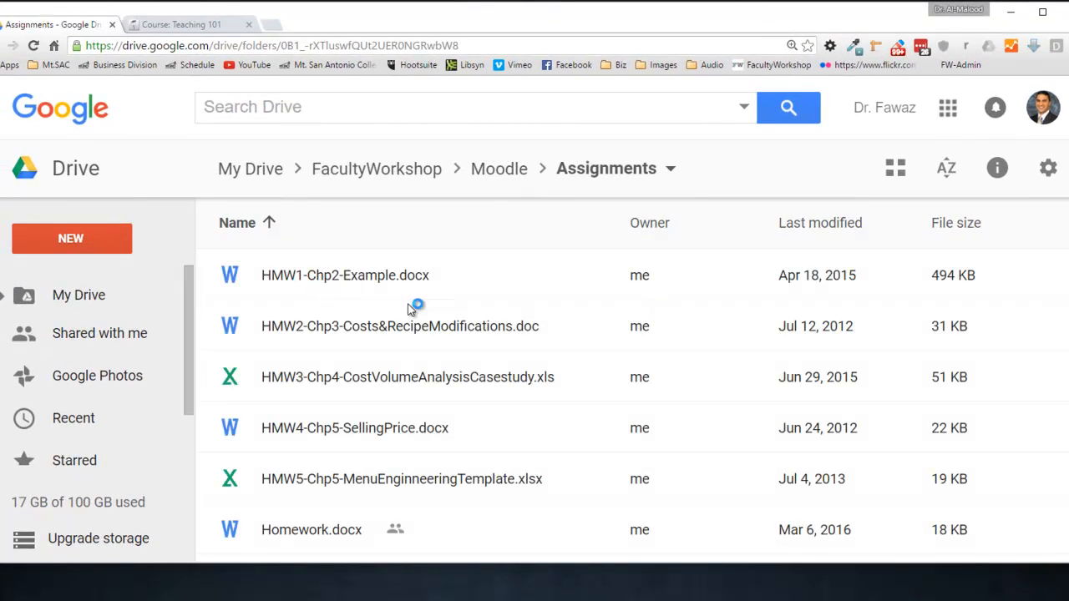
mouse_move(317, 334)
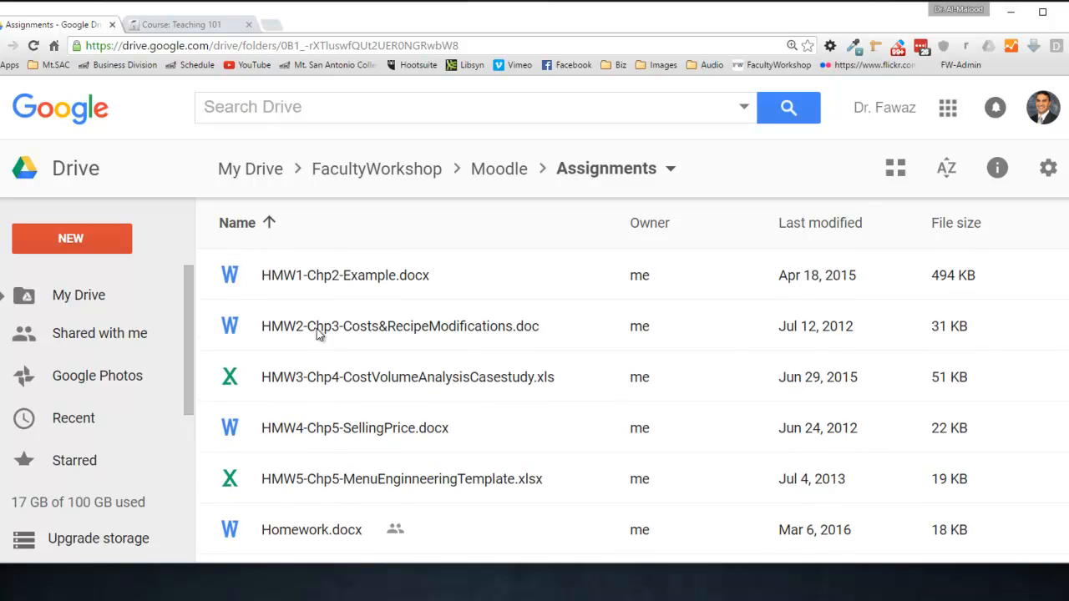
mouse_move(376, 338)
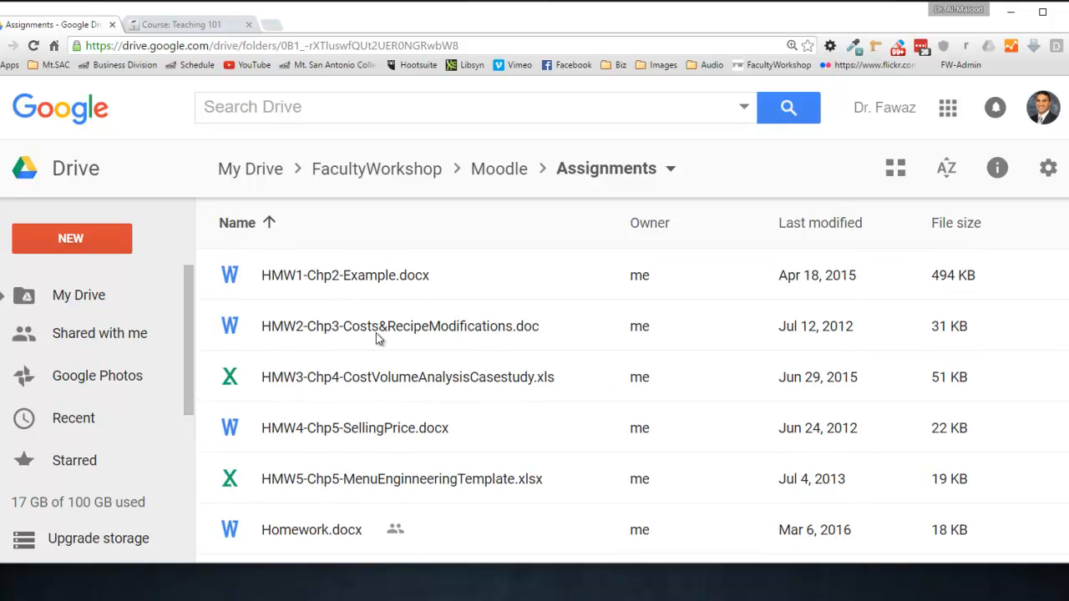
mouse_move(333, 259)
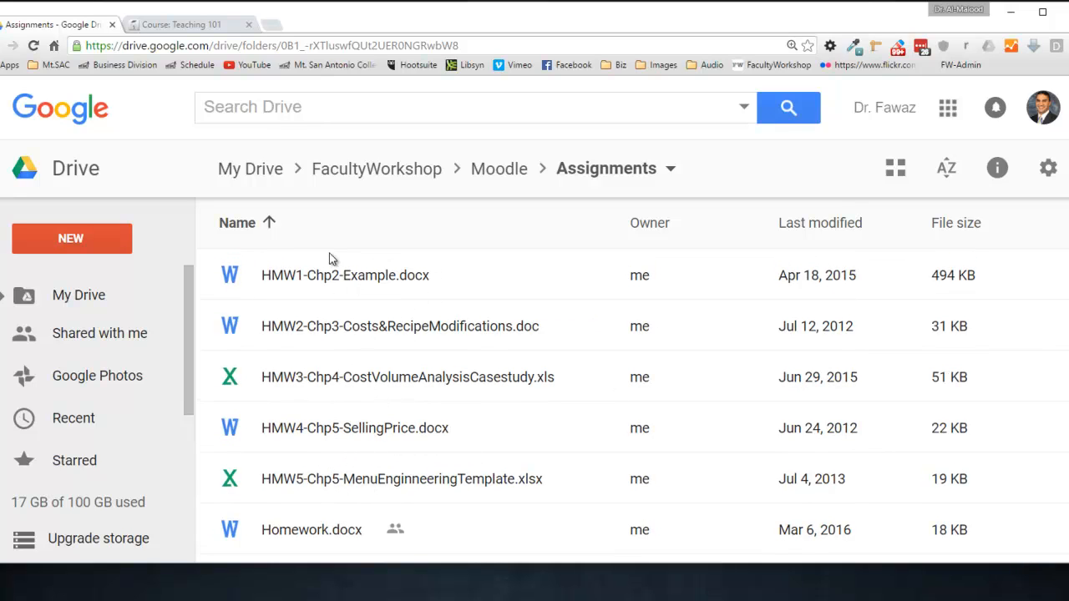
Step: Go back to the Moodle folder and open sharing for the Assignments folder
click(498, 168)
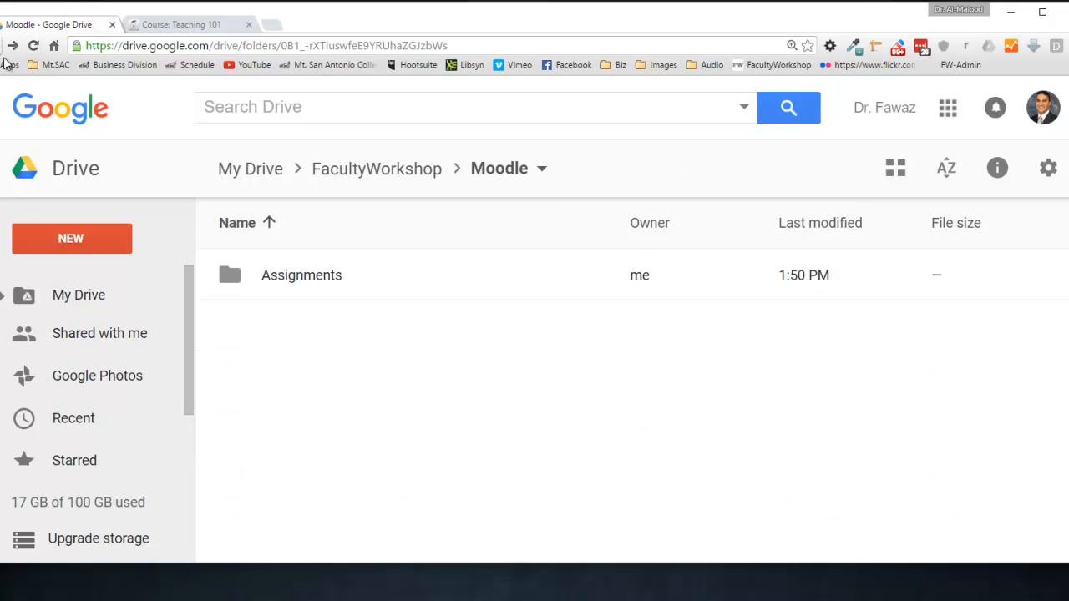
click(301, 275)
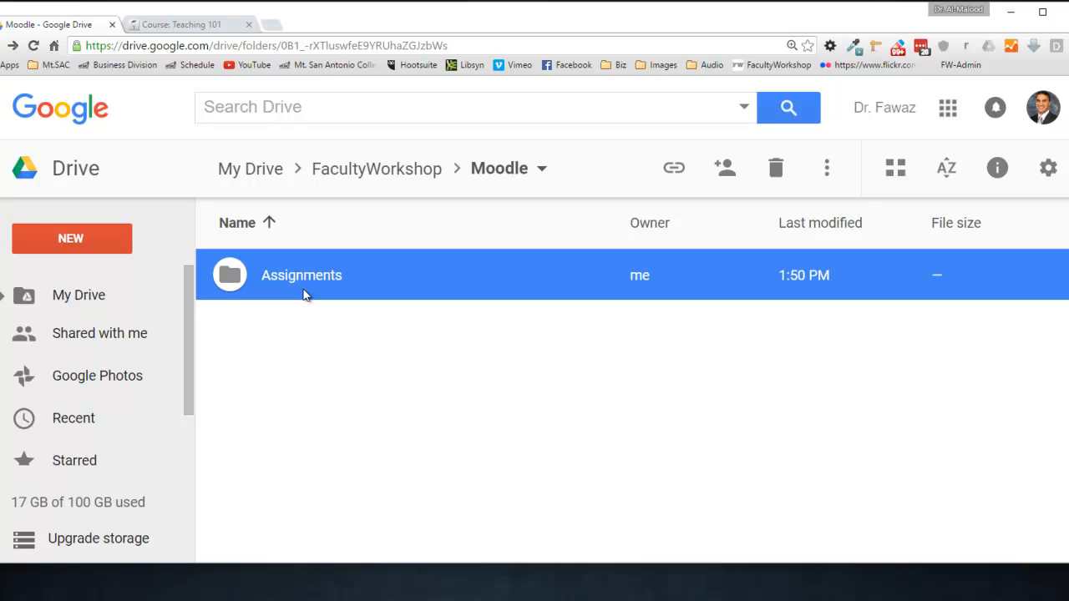
right_click(302, 275)
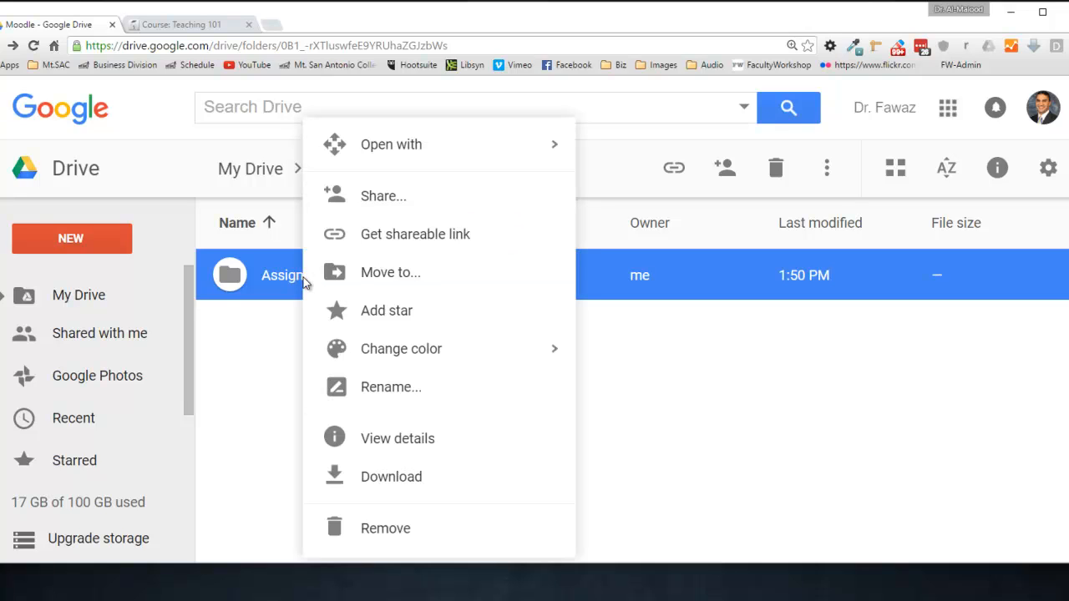
mouse_move(383, 195)
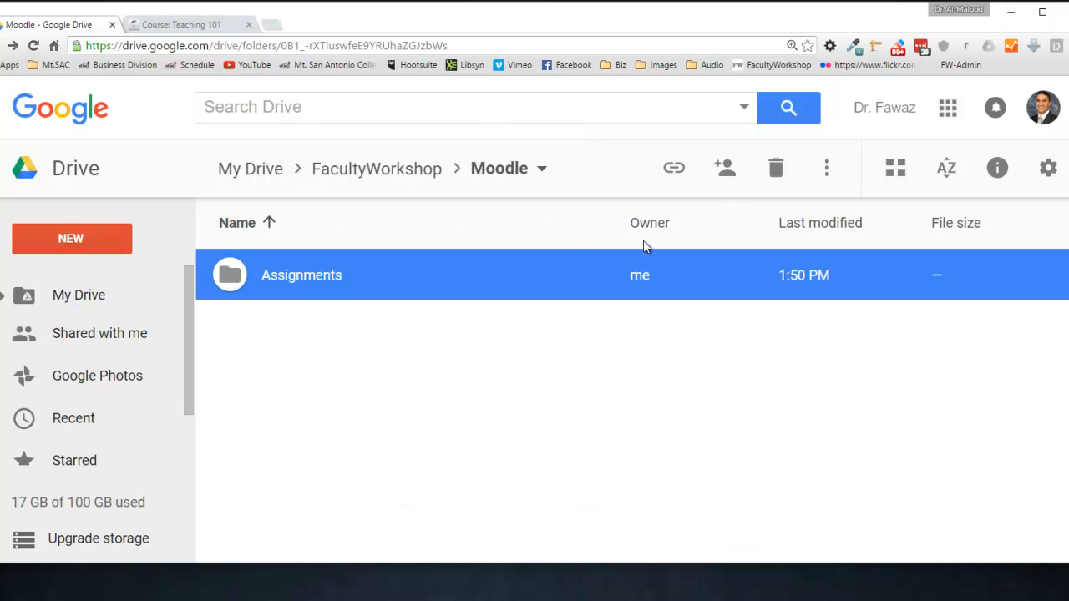
click(725, 168)
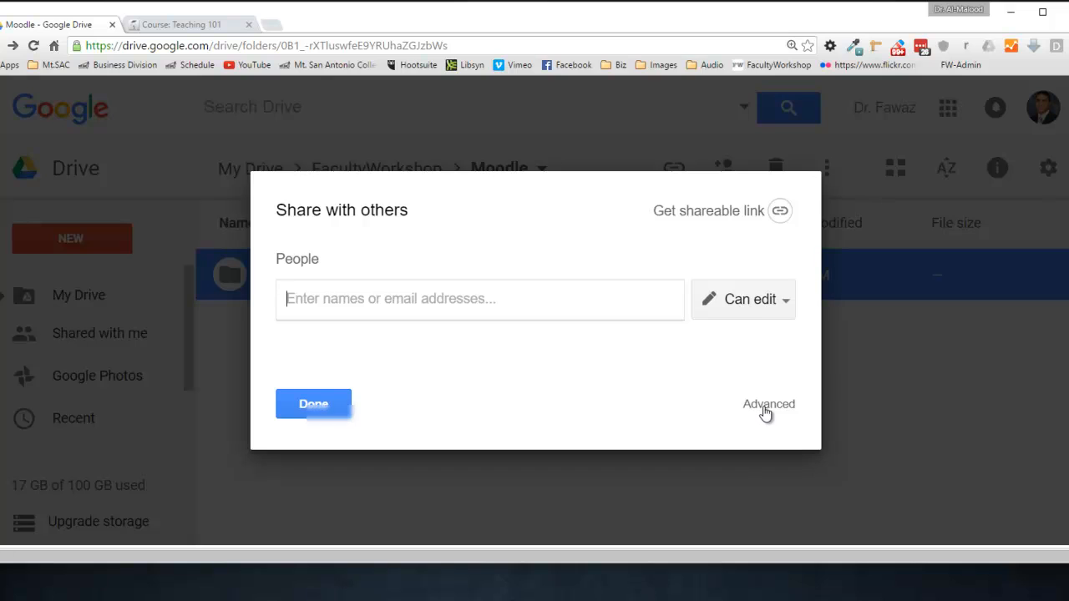
Step: Set the Assignments folder to 'On - Public on the web' with Can view access, then save
click(767, 403)
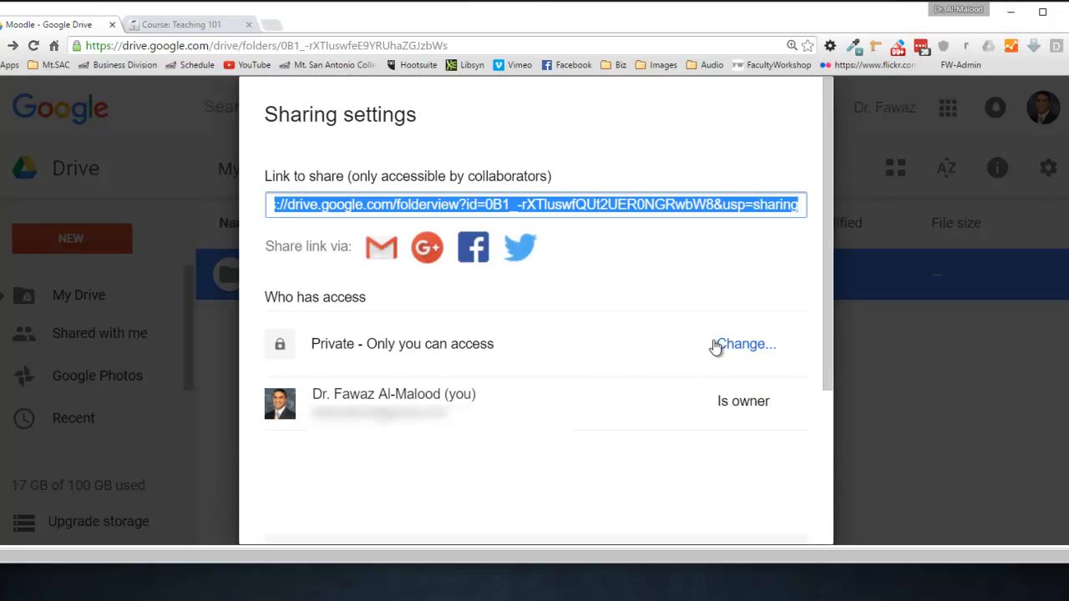
click(747, 344)
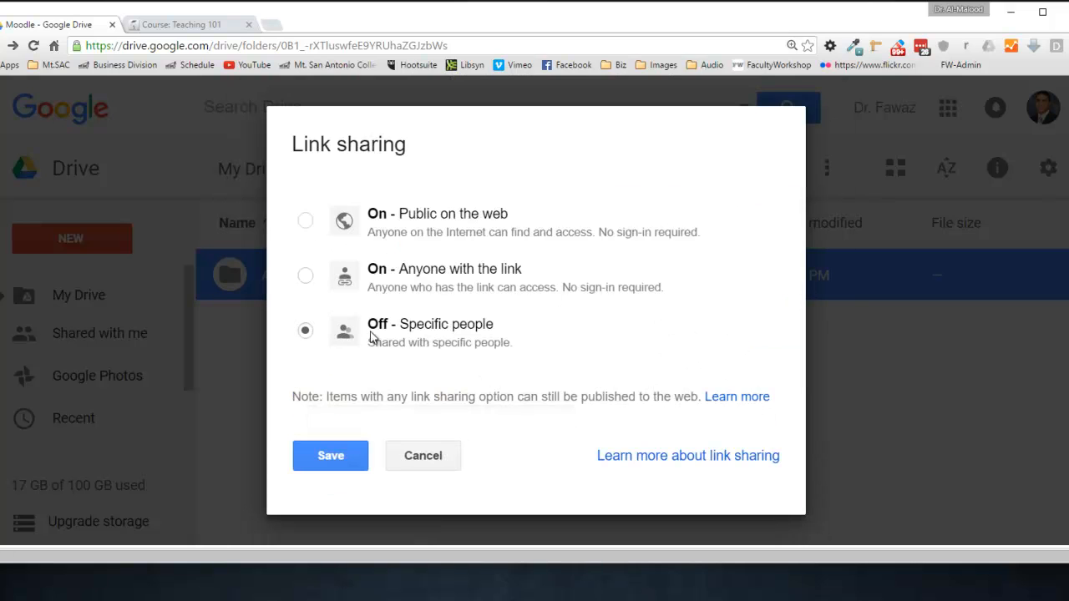
click(304, 220)
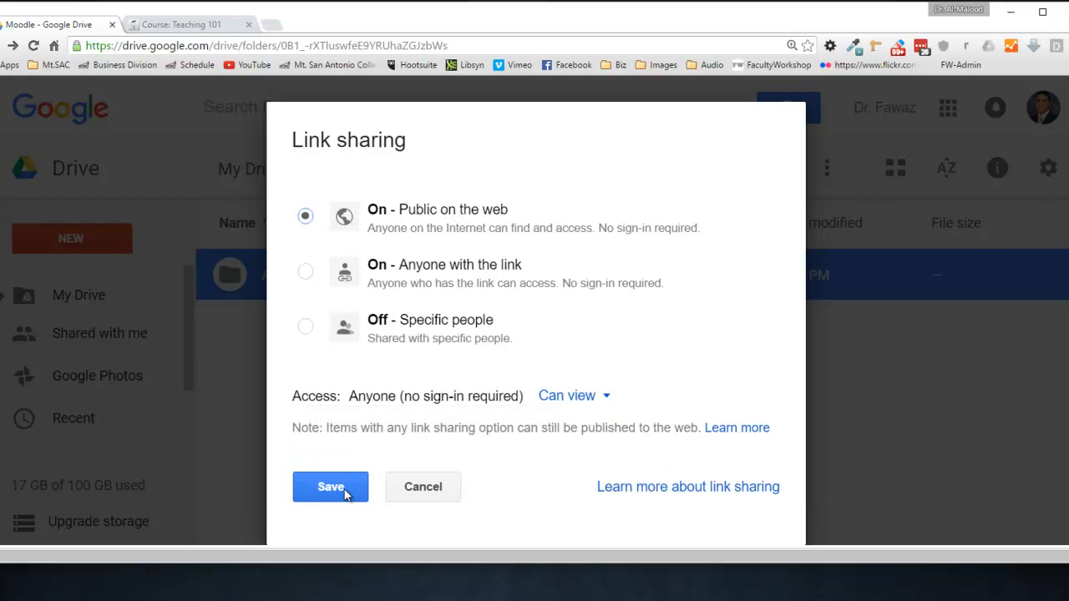
mouse_move(521, 458)
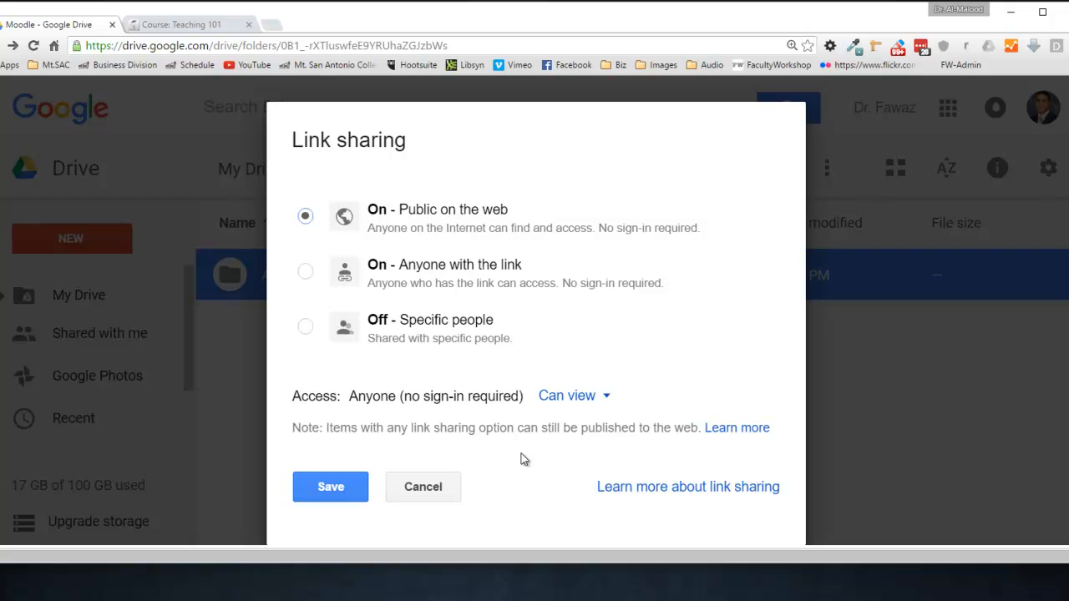
mouse_move(573, 395)
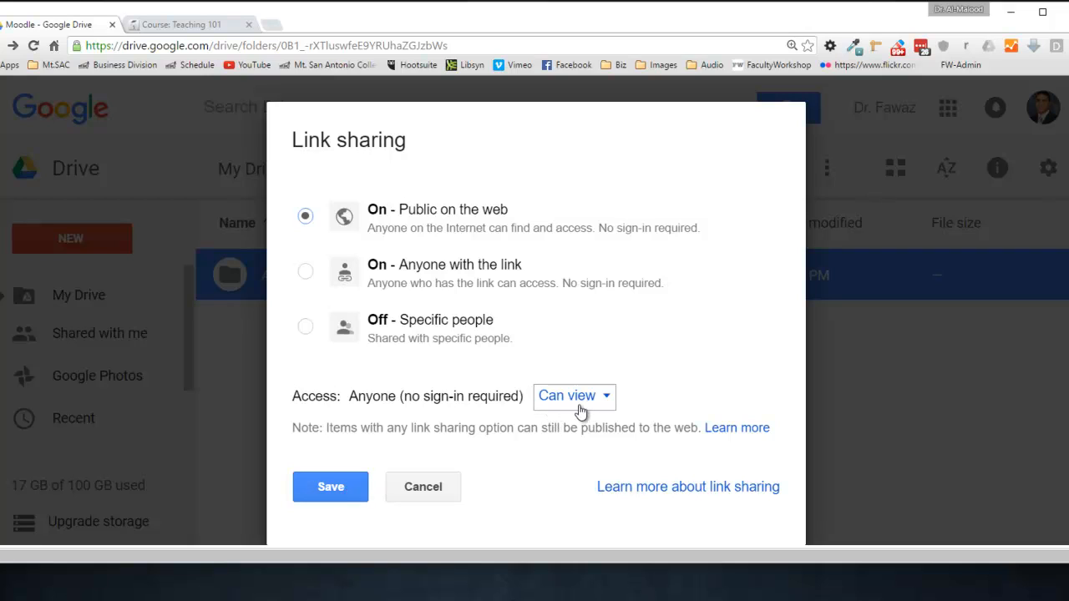
click(574, 395)
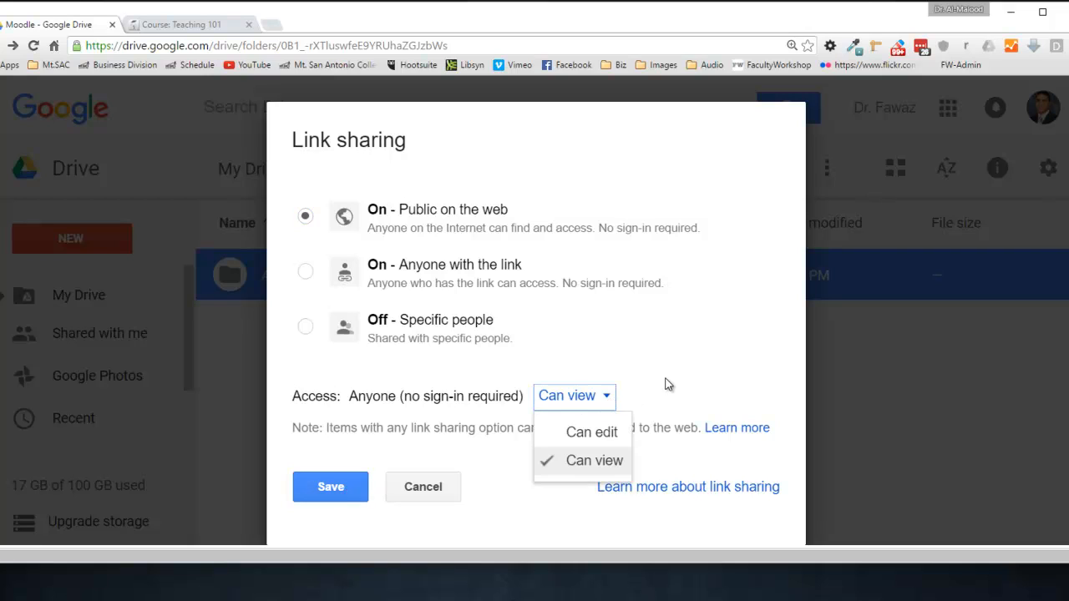
click(593, 460)
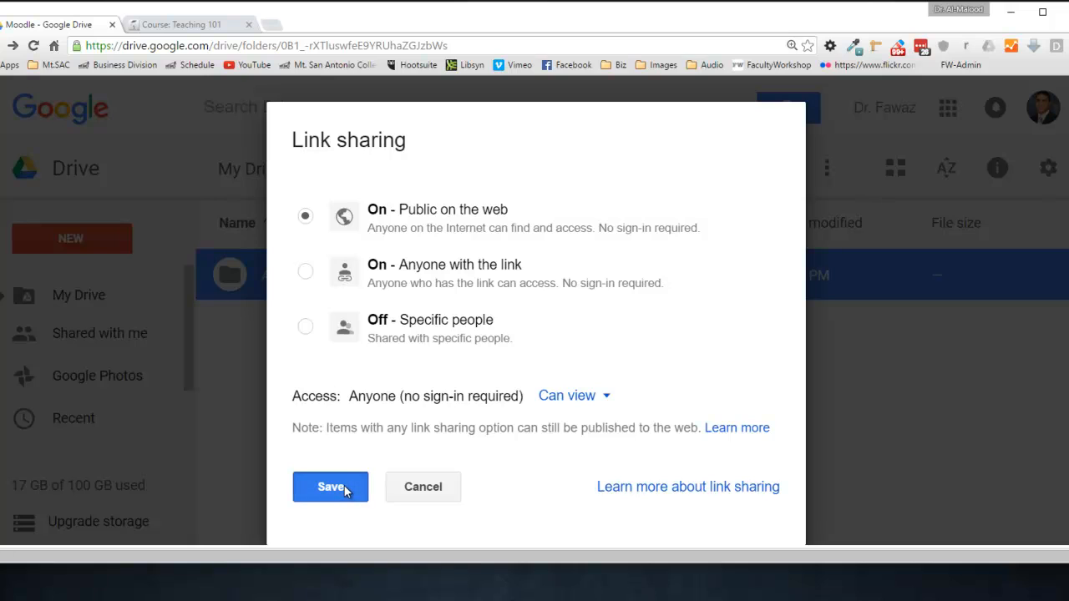
click(330, 487)
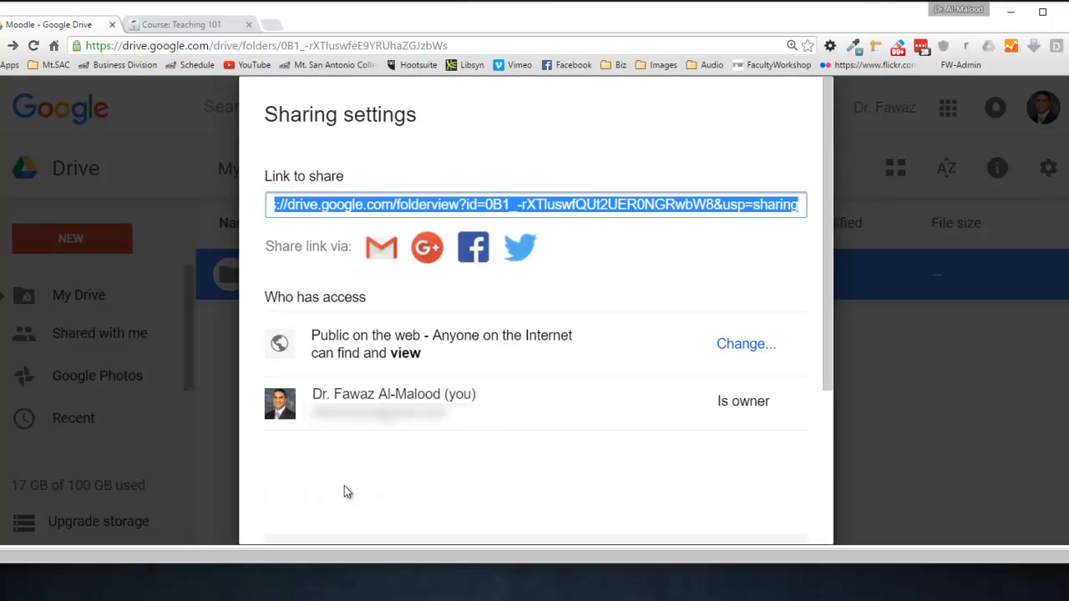
scroll(down, 3)
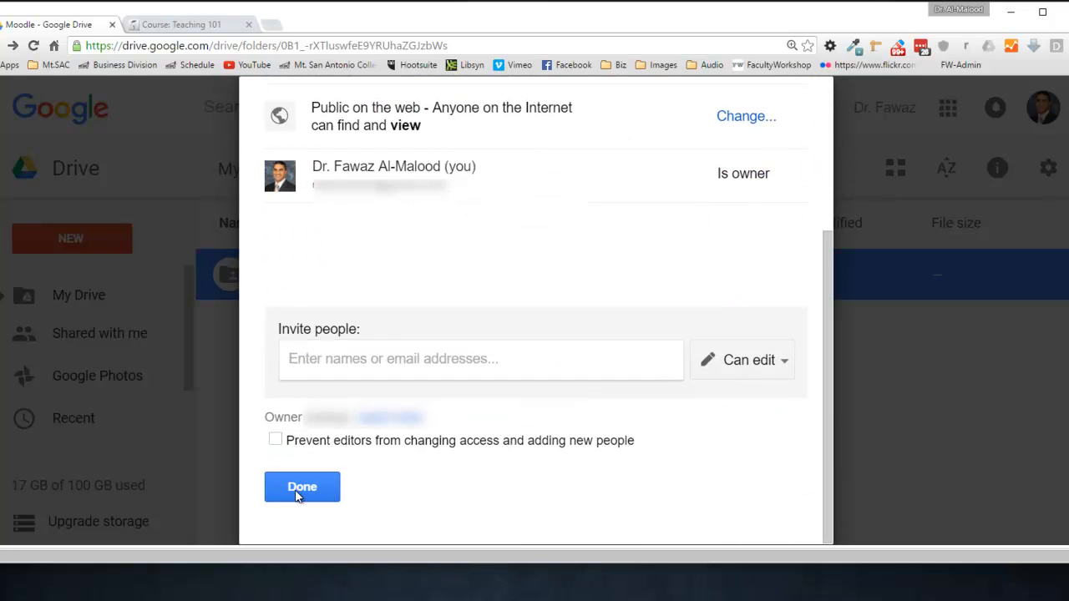
click(302, 487)
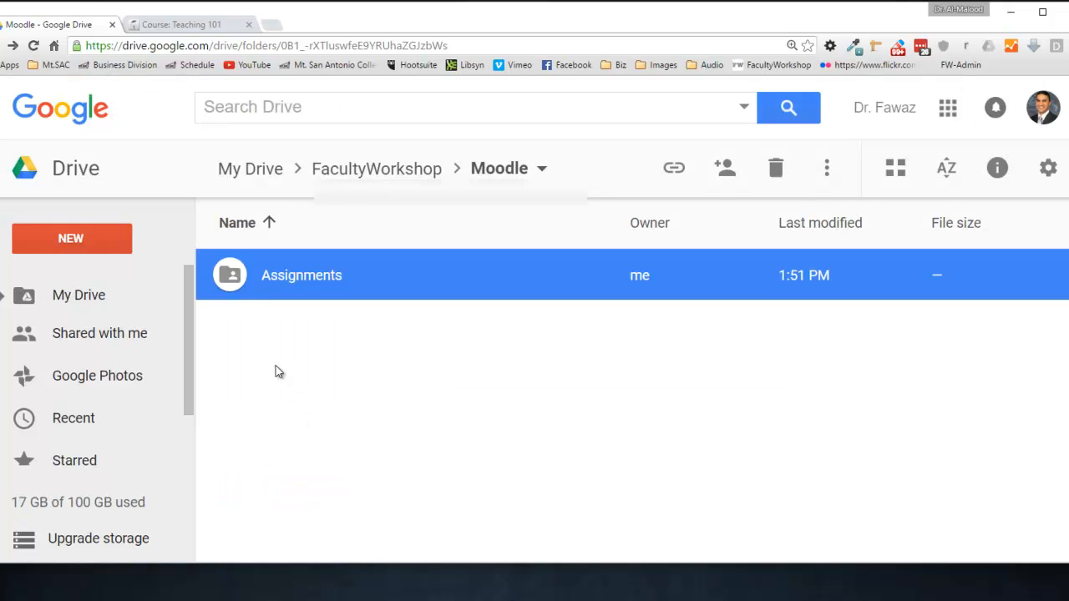
mouse_move(236, 284)
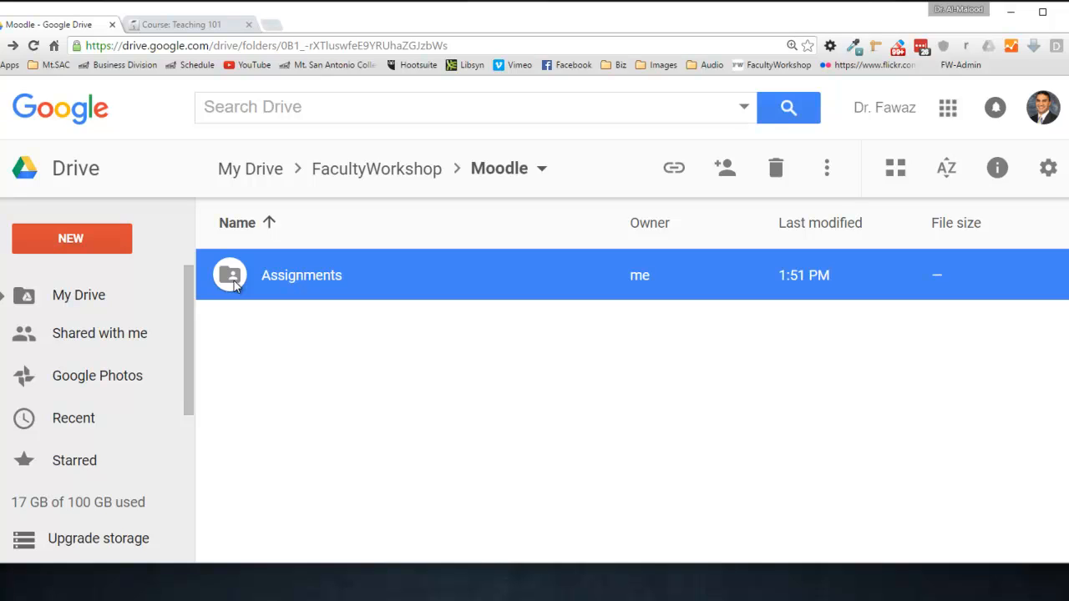
mouse_move(282, 302)
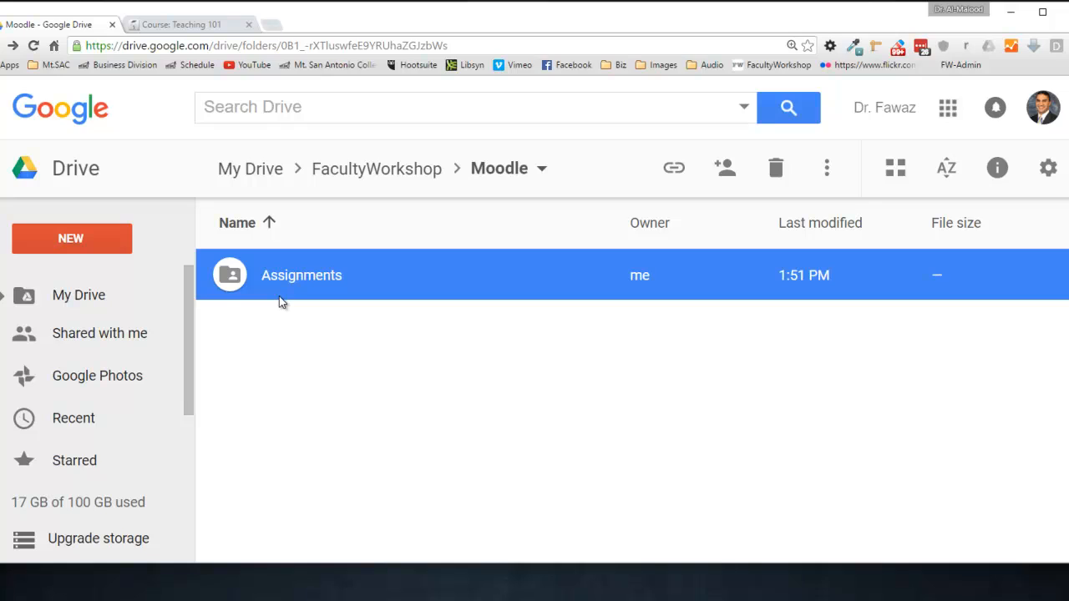
mouse_move(395, 373)
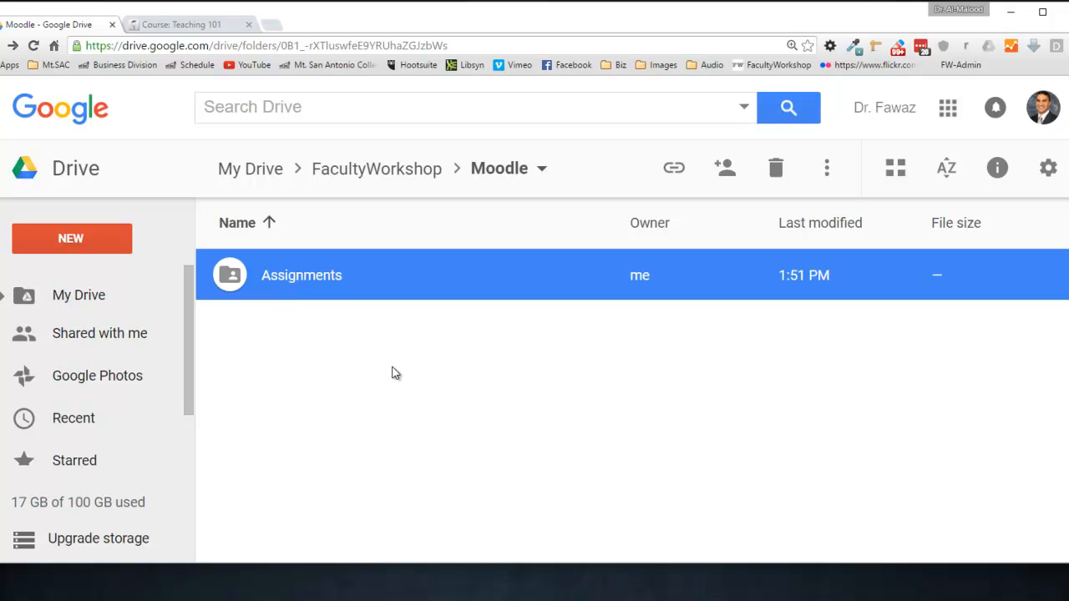
mouse_move(308, 397)
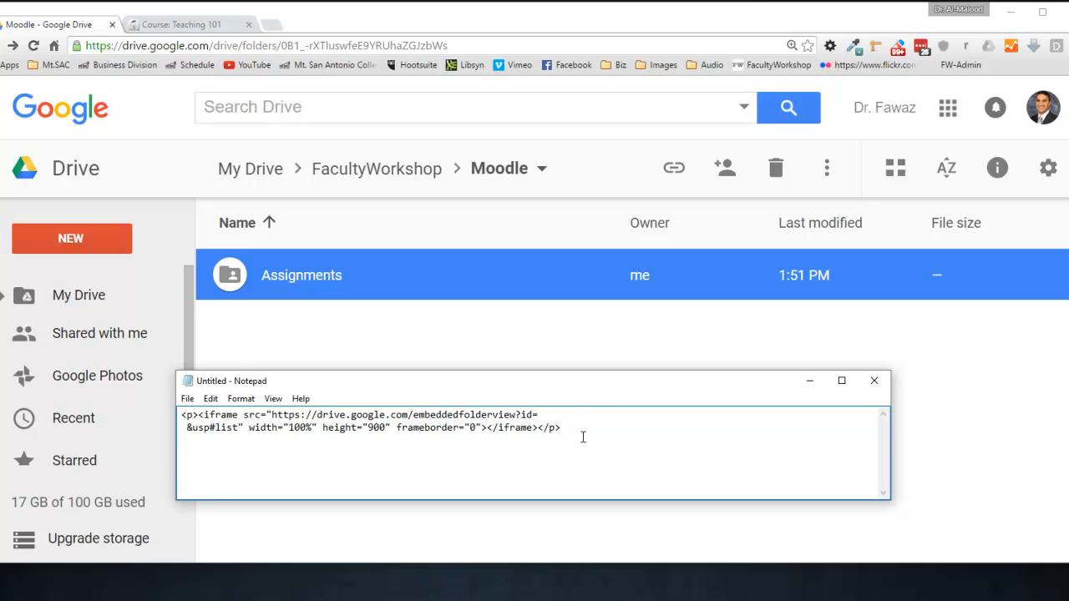
Step: Review the iframe embed snippet in Notepad, then return to the Google Drive page
key(ctrl+a)
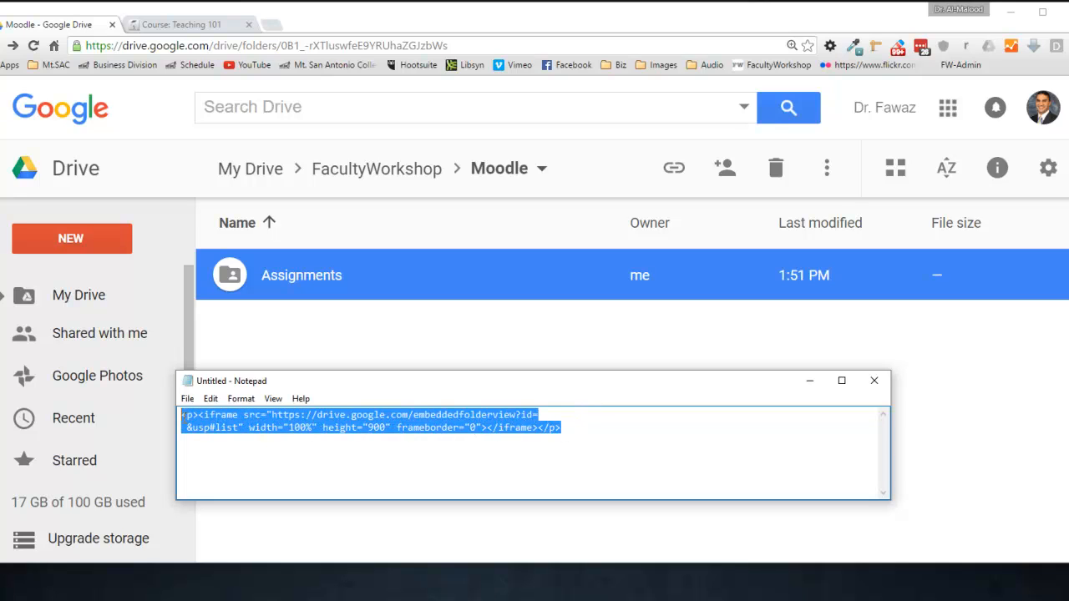
mouse_move(230, 459)
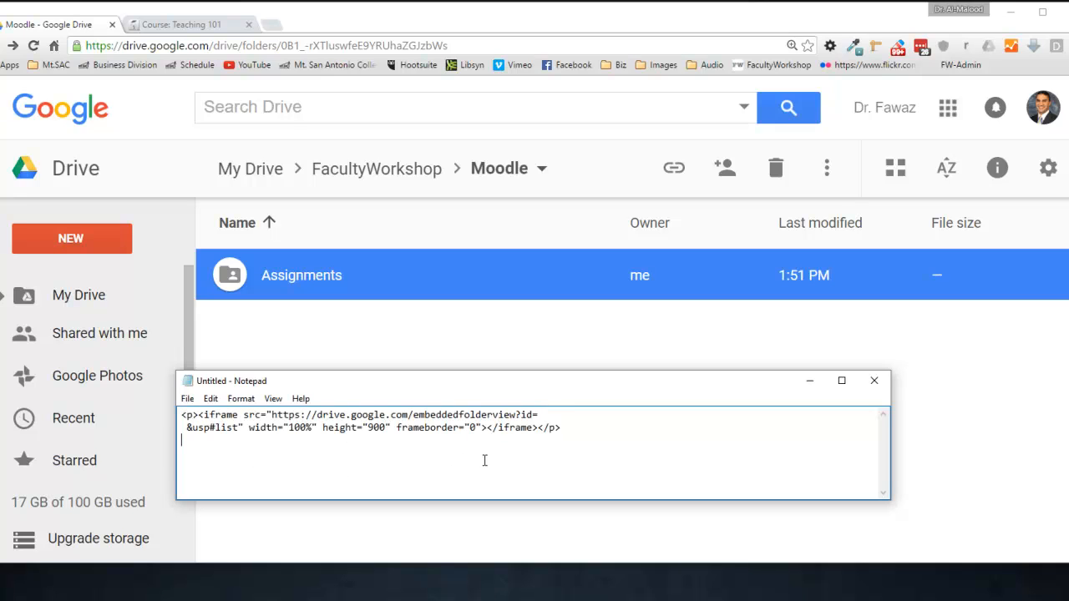
double_click(527, 415)
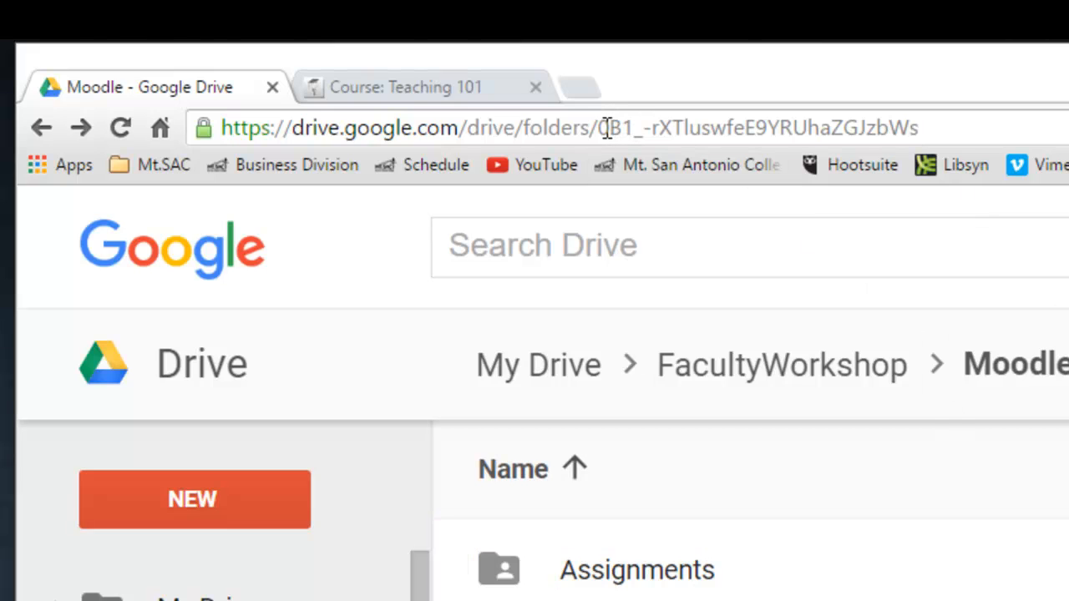
Step: Select the folder id in the Google Drive page's web address
drag(600, 127, 890, 127)
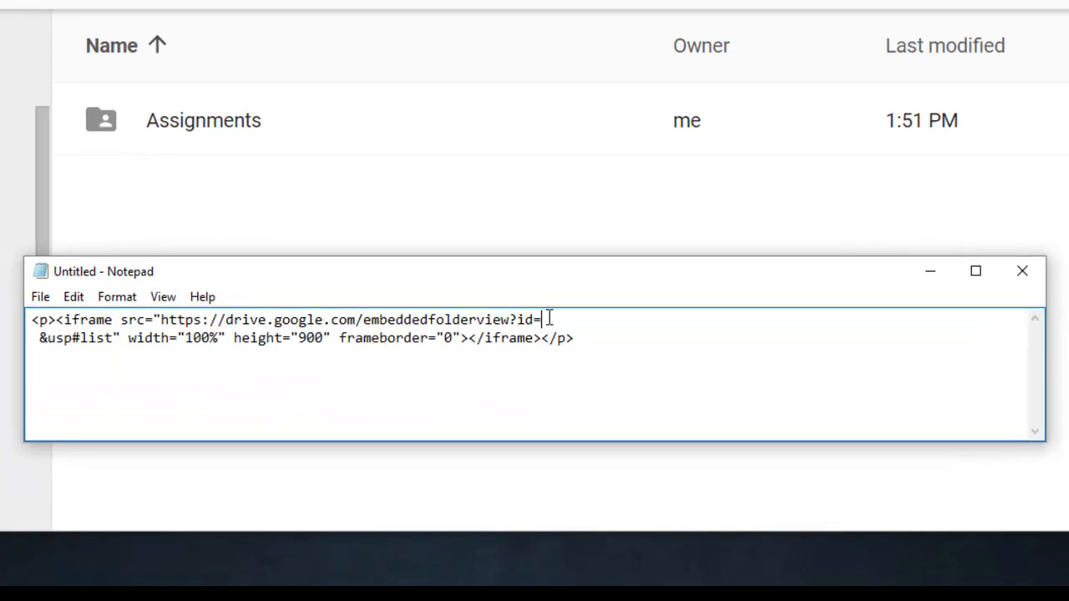
Step: Insert folder id 0B1_-rXTluswfeE9YRUhaZGJzbWs after 'id=' in the iframe code and select it all
text(0B1_-rXTluswfeE9YRUhaZGJzbWs&usp#list" width="100%" height="900" frameborder="0"></iframe></p>)
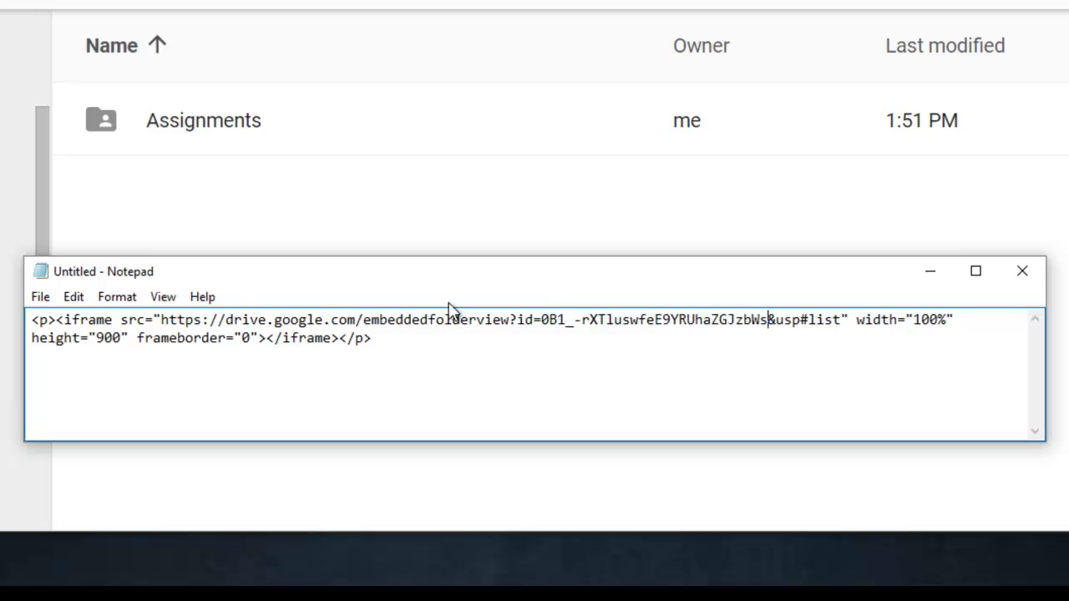
key(ctrl+a)
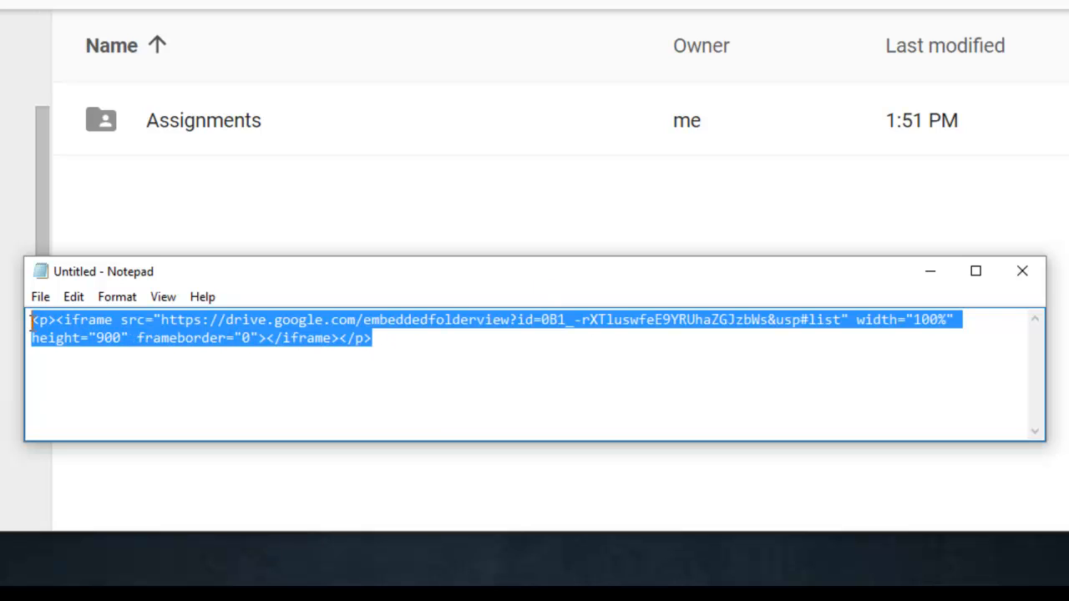
click(196, 36)
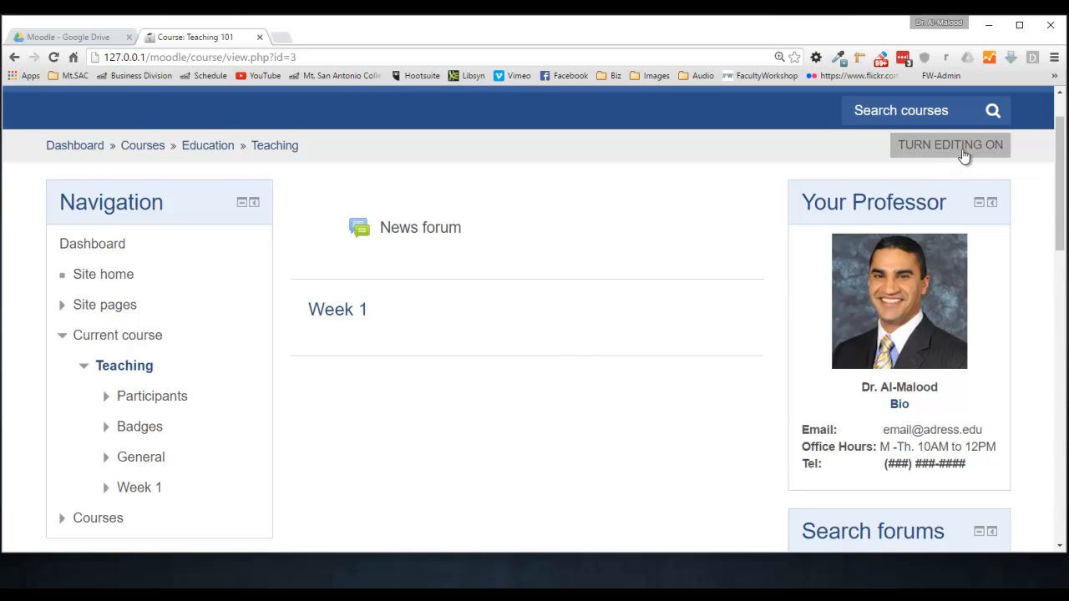
Step: Turn editing on in Teaching 101 and add a new Page resource to Week 1
click(950, 145)
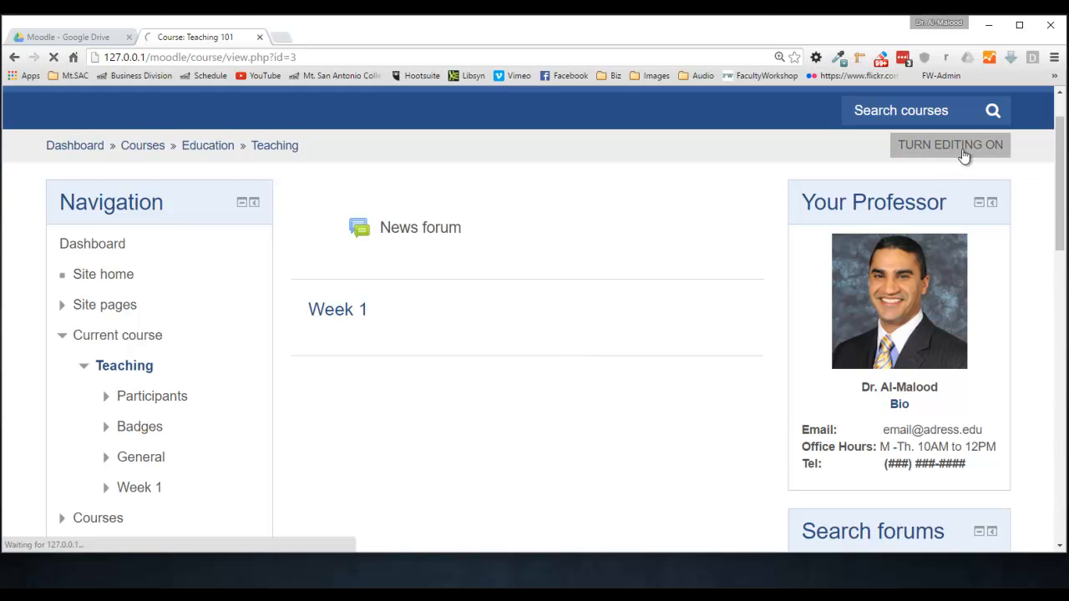
click(949, 145)
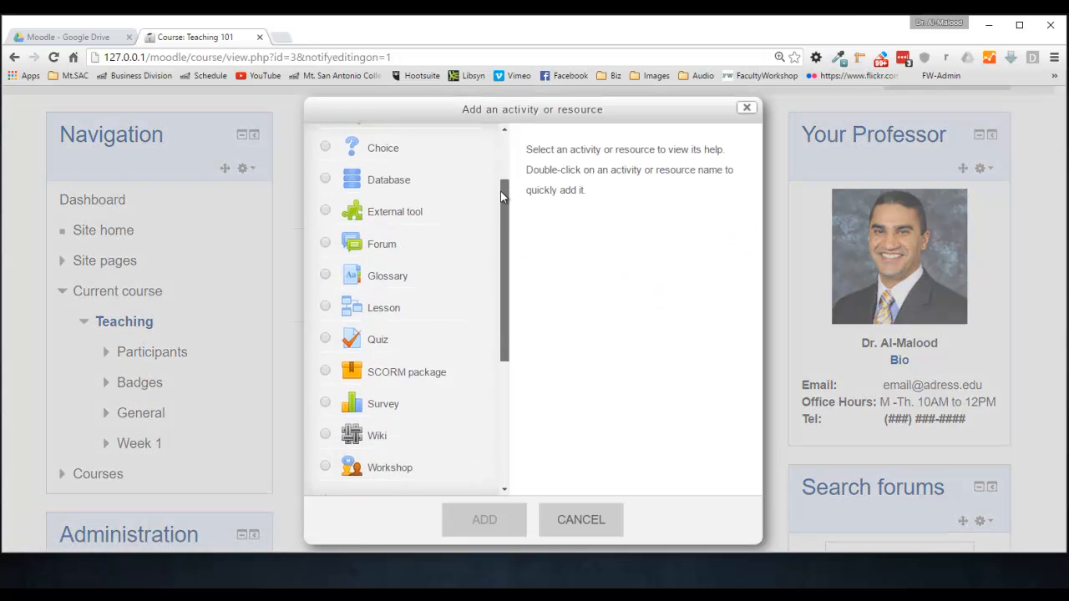
scroll(down, 3)
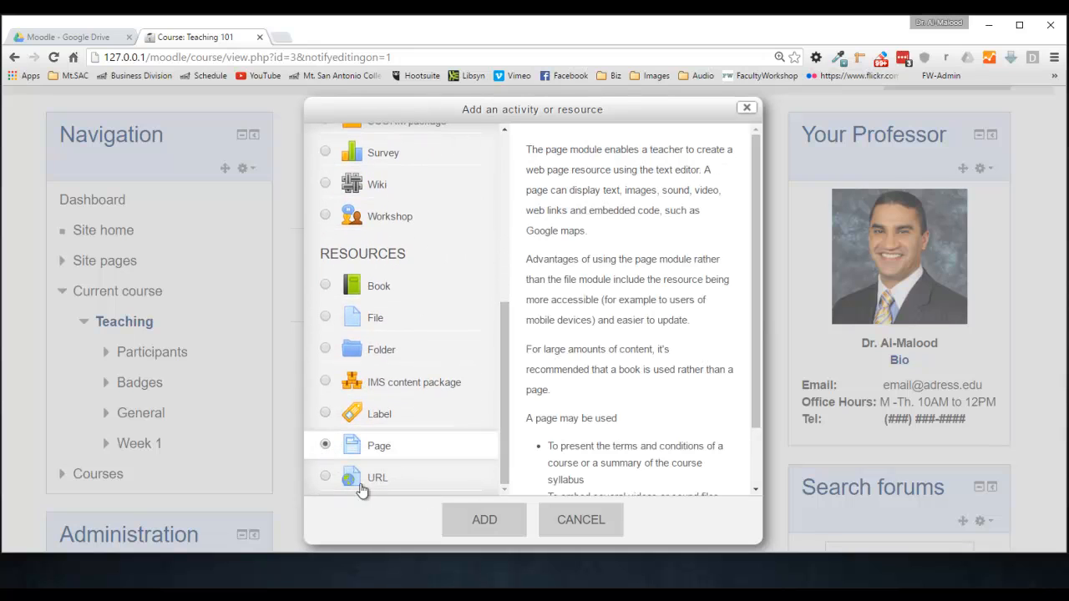
click(484, 519)
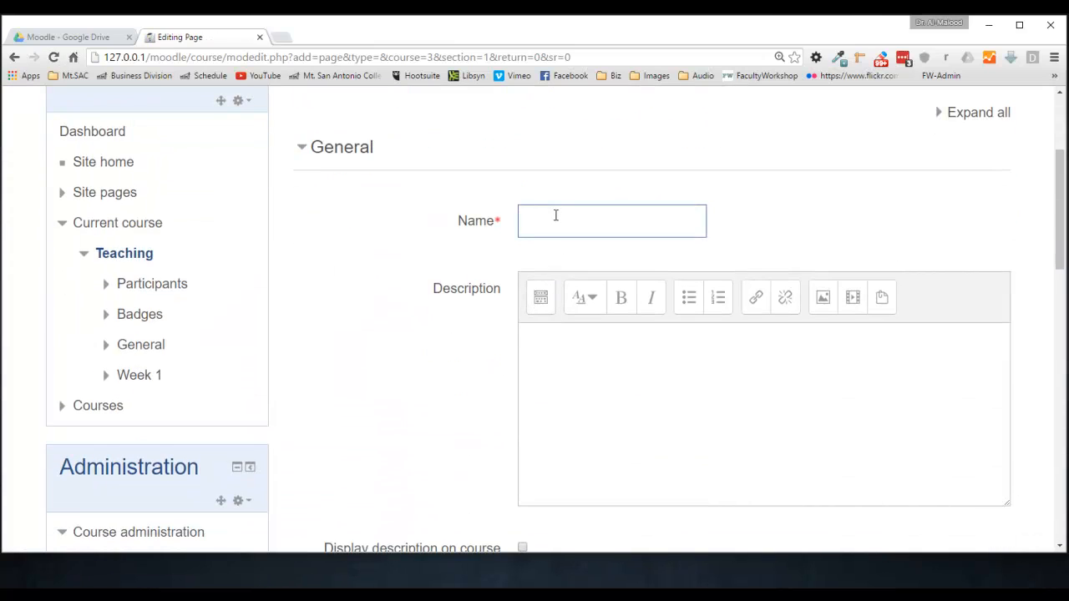
Step: Enter 'Assignment Folder' as the page name and scroll down to the content section
text(Assignment F)
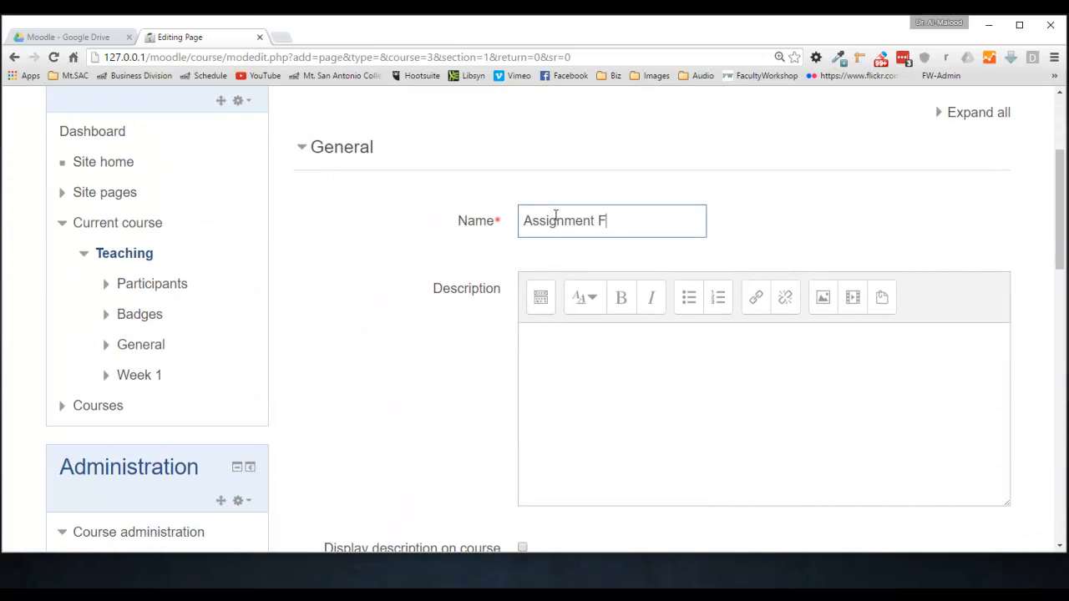
text(older)
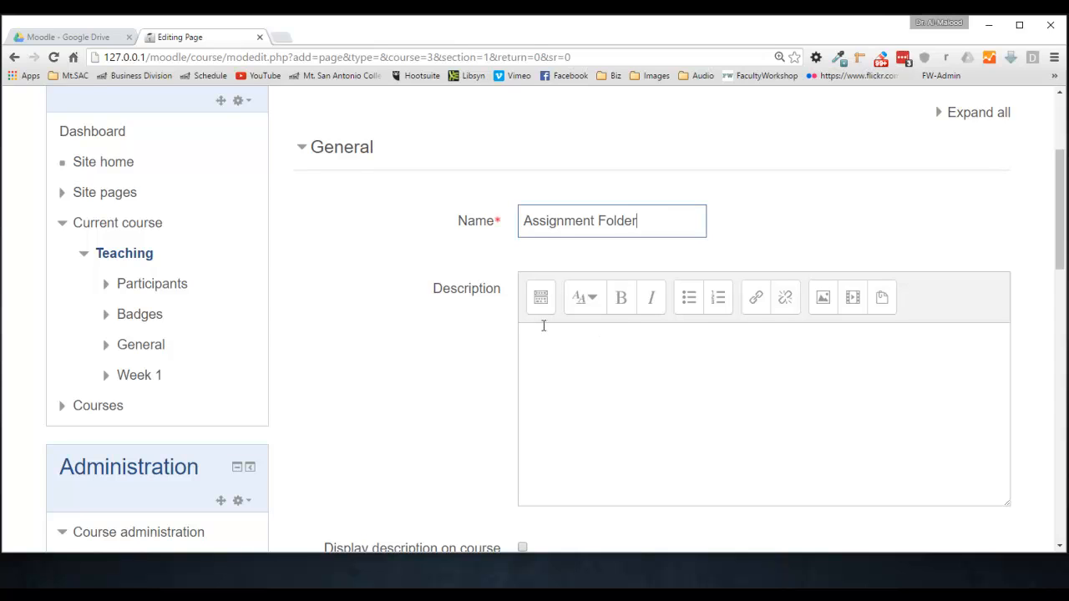
scroll(down, 3)
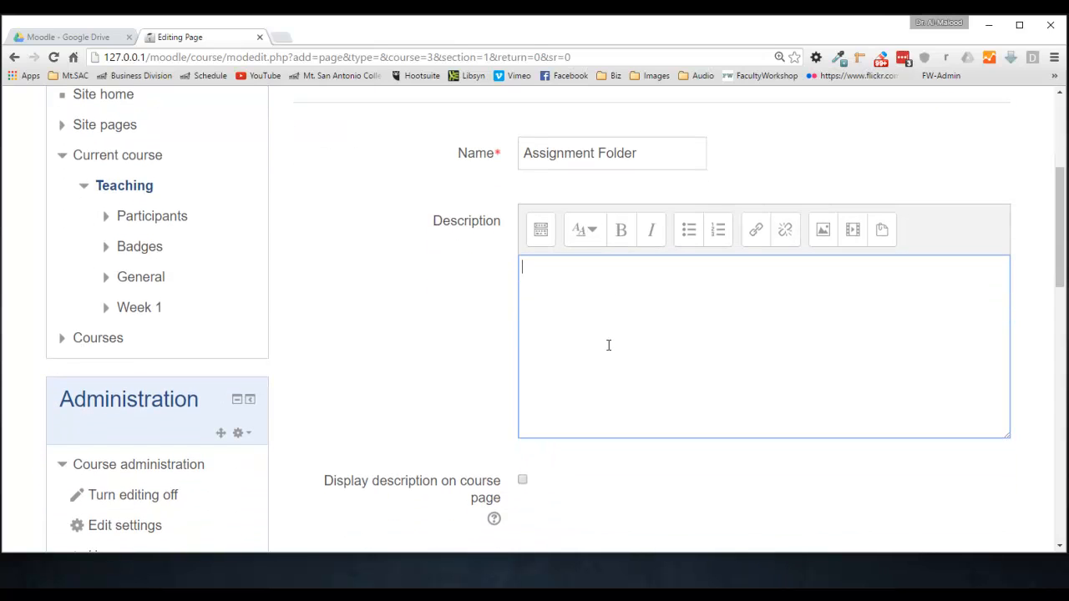
scroll(down, 3)
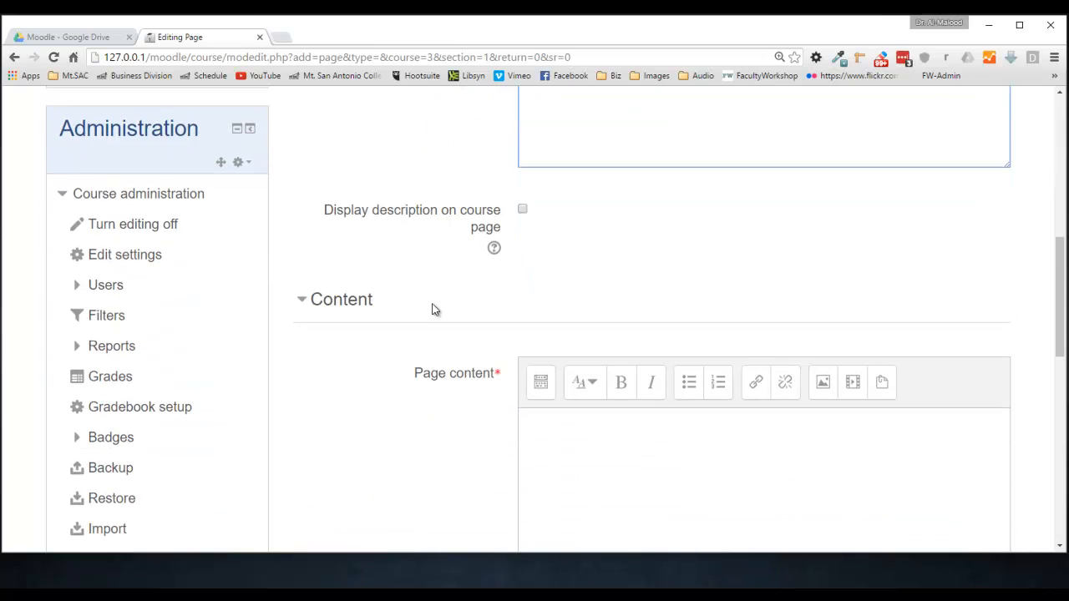
scroll(down, 3)
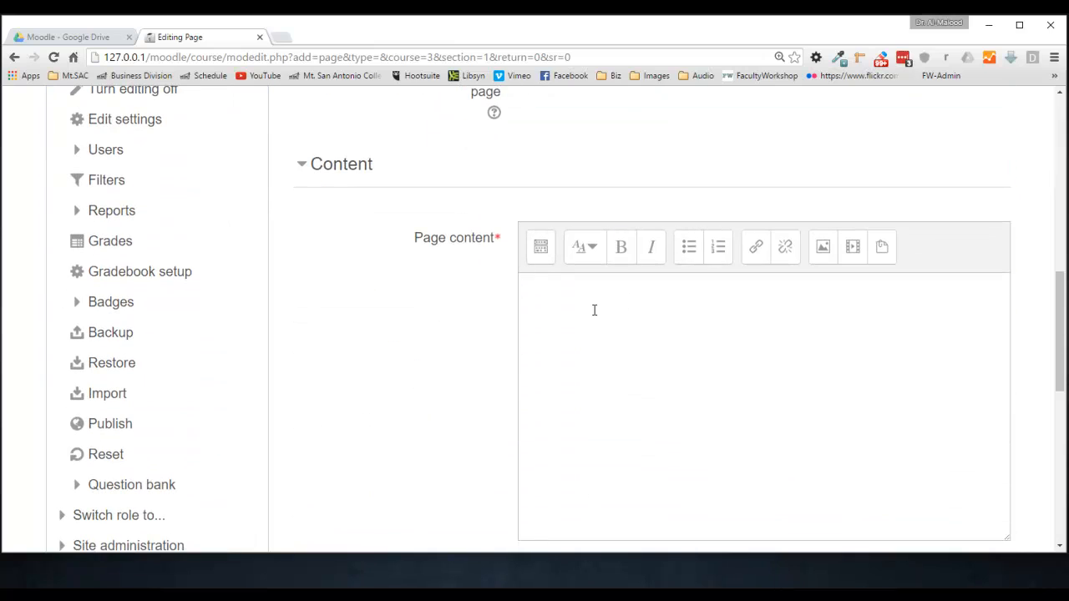
scroll(down, 3)
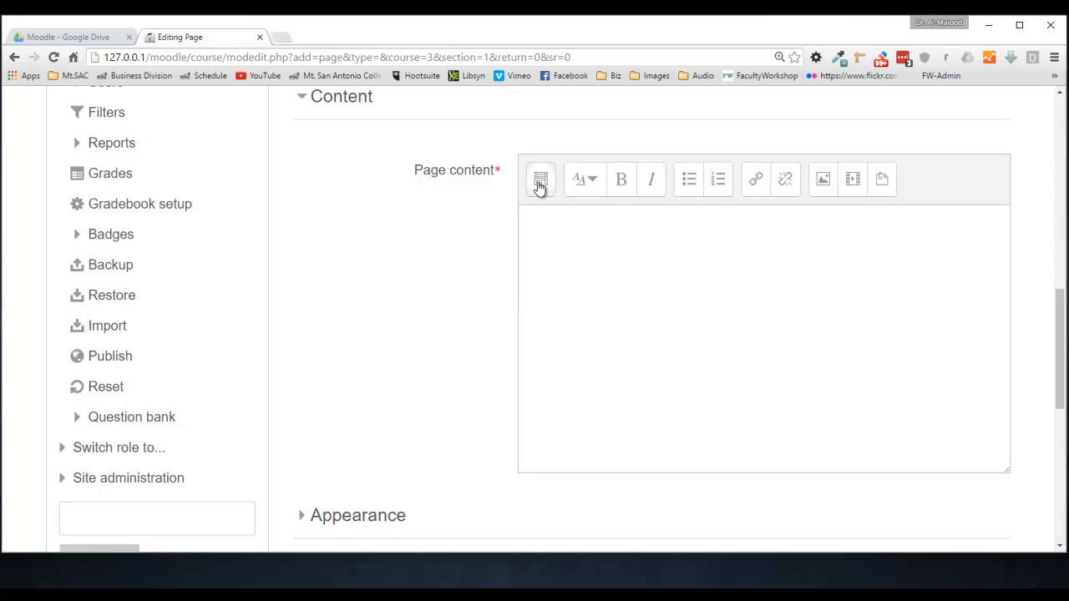
Step: Paste the Google Drive embeddedfolderview iframe code into Page content using the HTML source view
click(540, 178)
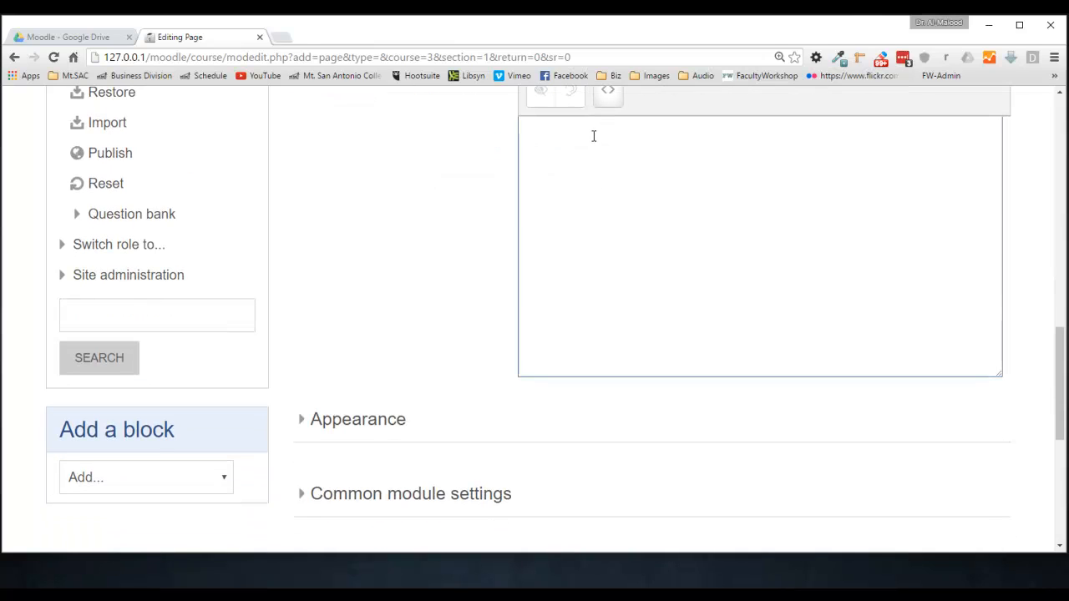
text(<p><iframe src="https://drive.google.com/embeddedfolderview?id=0B1_-rXTluswfeE9YRUhaZGJzbWs&usp#list" width="100%" height="900" frameborder="0"></iframe></p>)
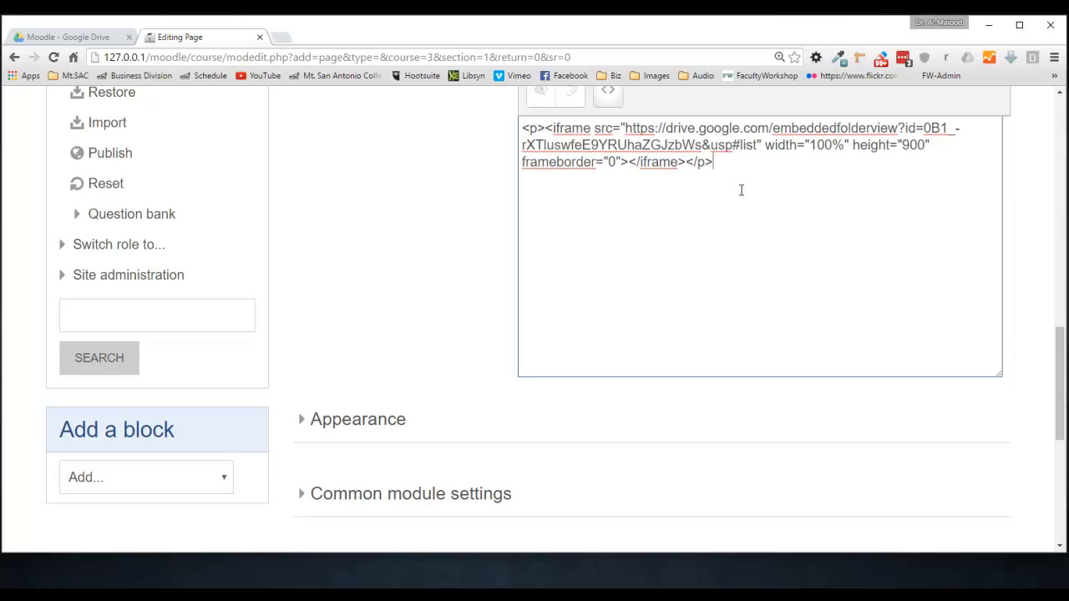
mouse_move(468, 200)
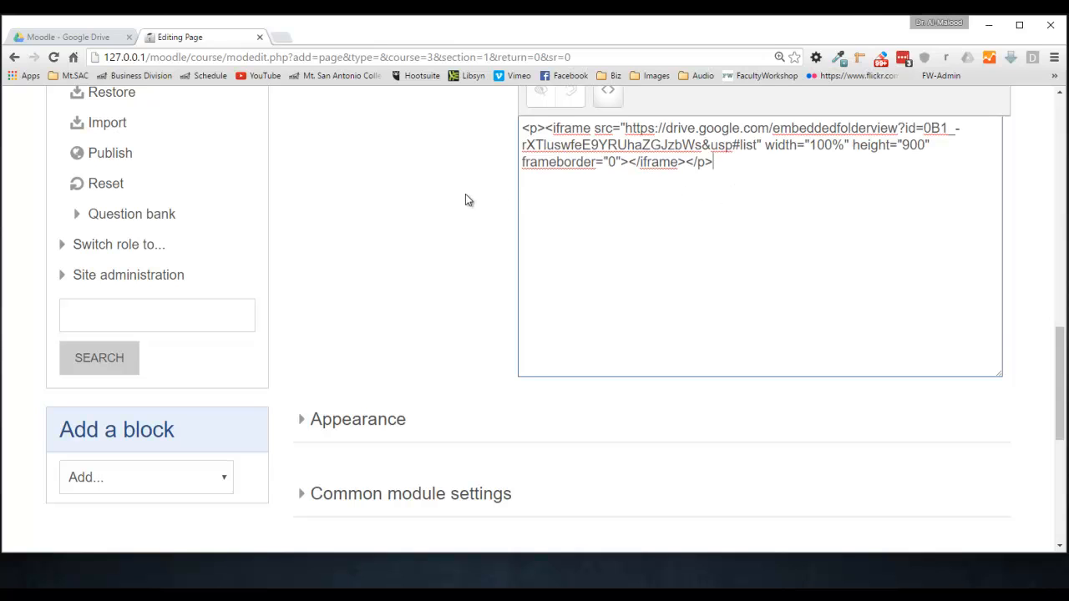
scroll(down, 3)
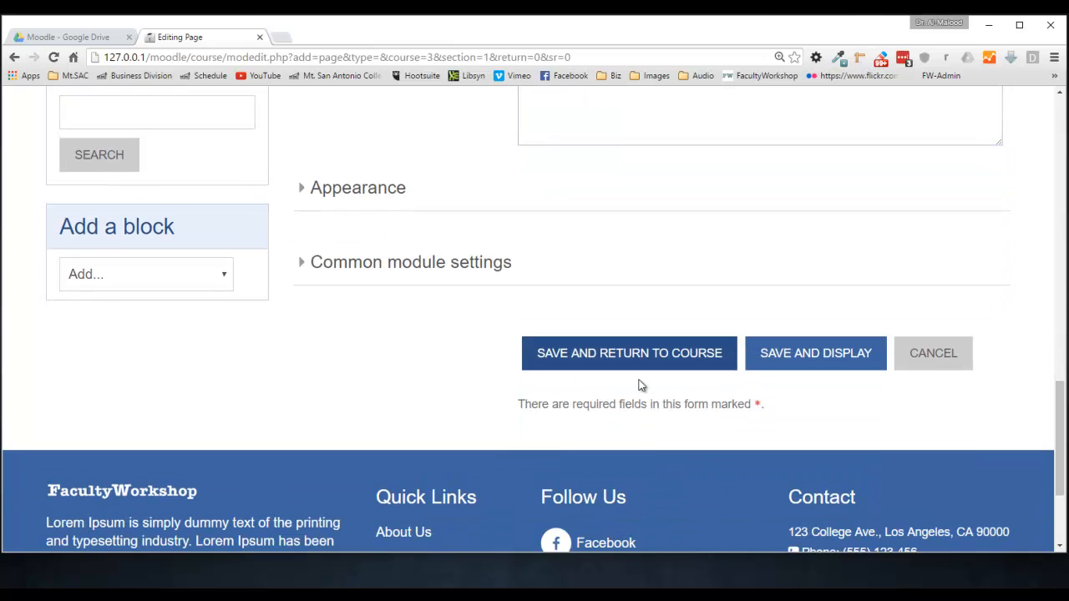
mouse_move(684, 361)
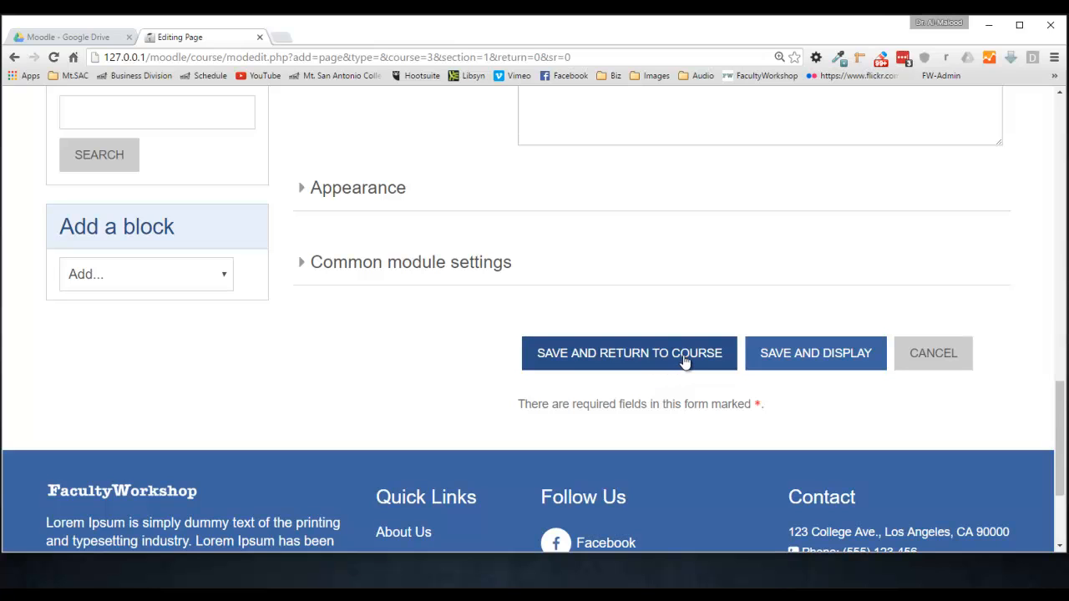
Step: Save the page, open Assignment Folder under Week 1, and follow the embedded Assignments link
click(629, 353)
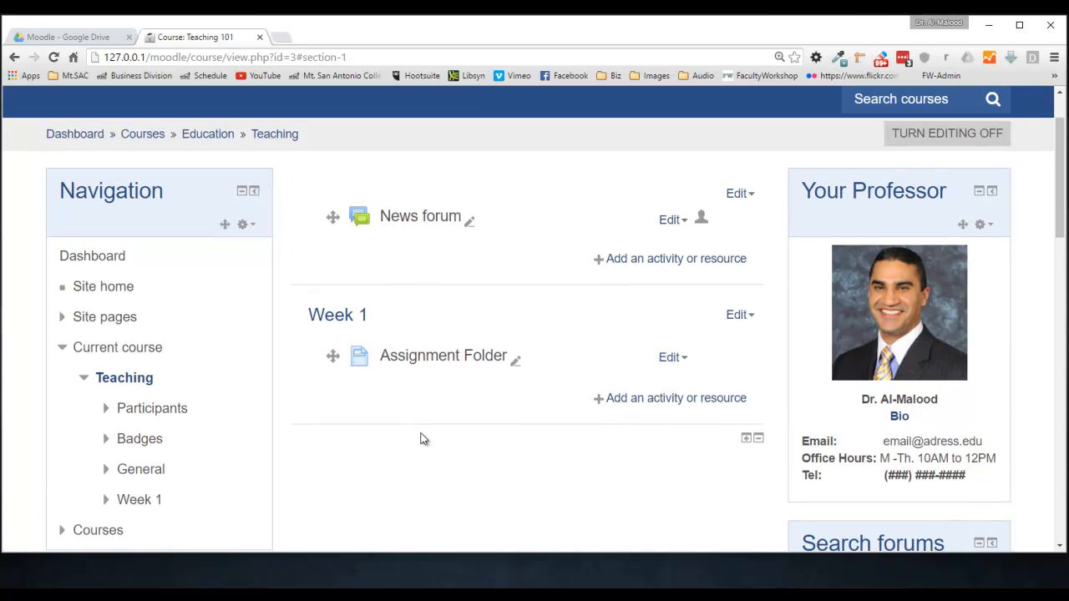
click(442, 355)
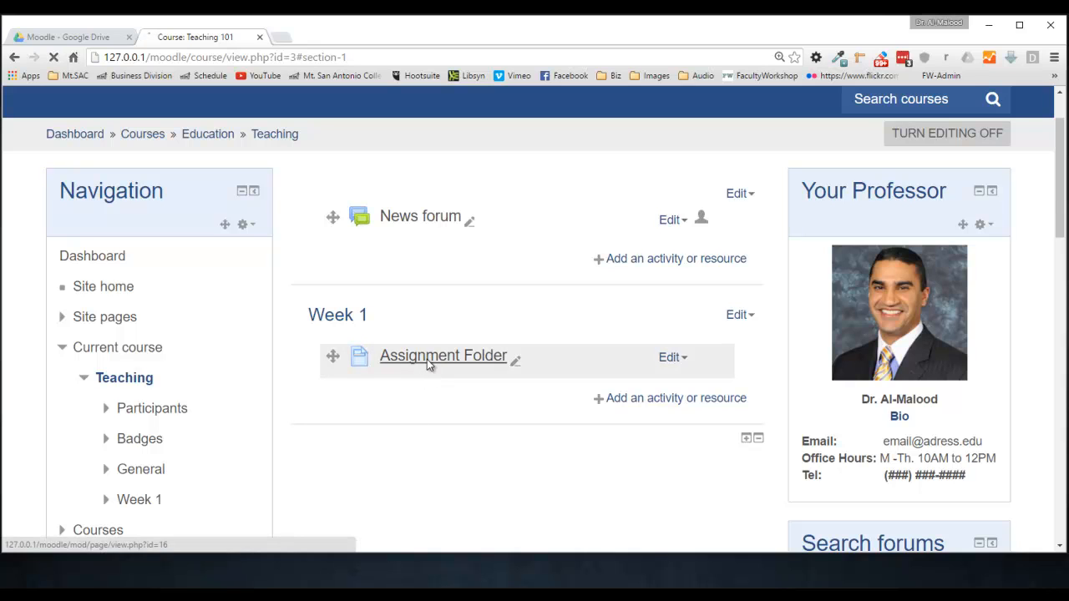
click(443, 355)
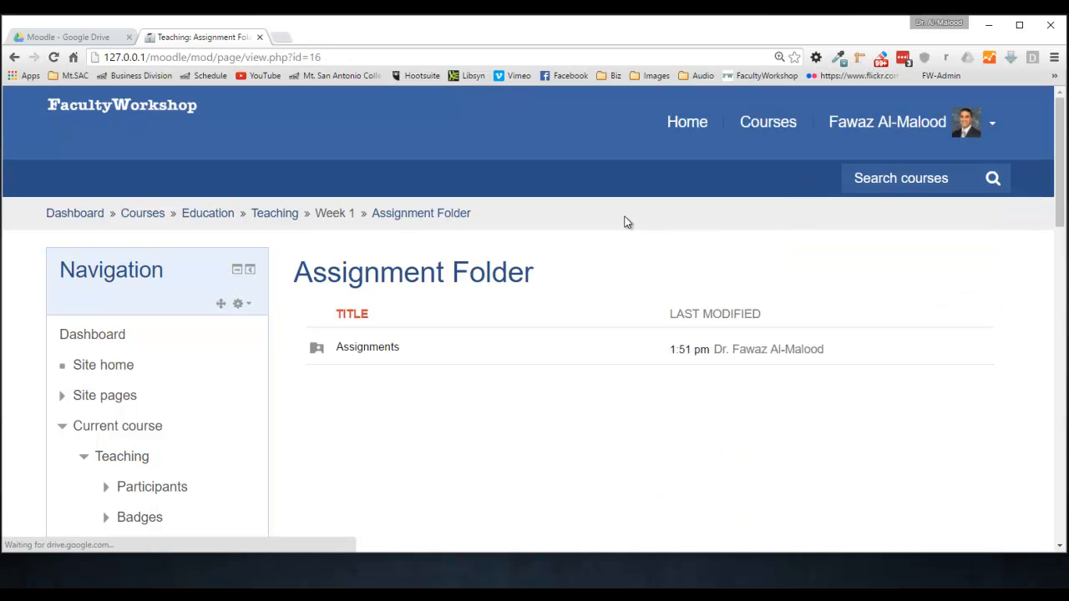
scroll(down, 3)
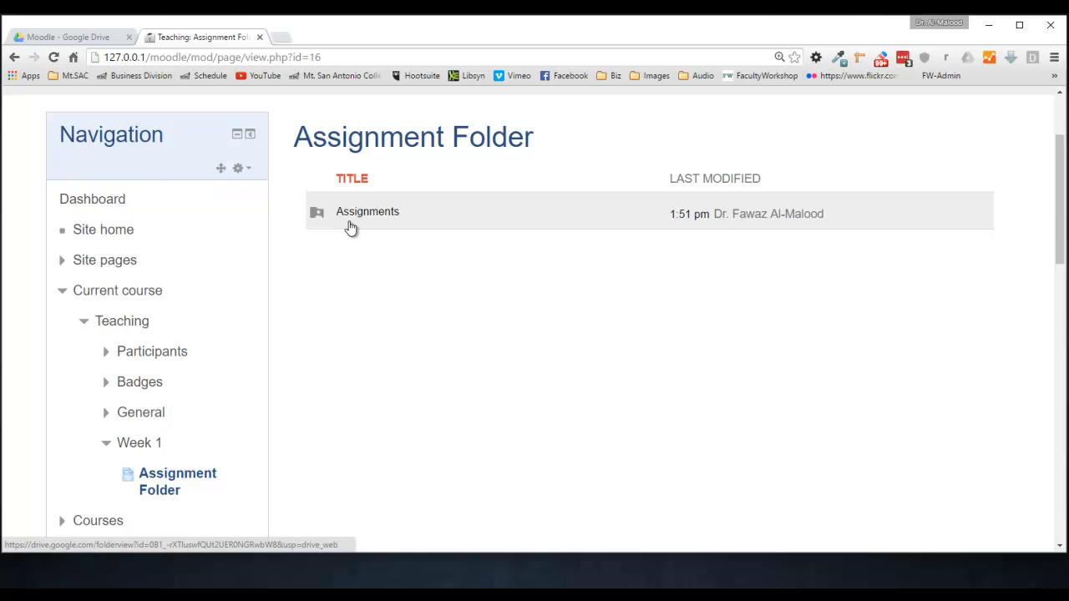
mouse_move(361, 225)
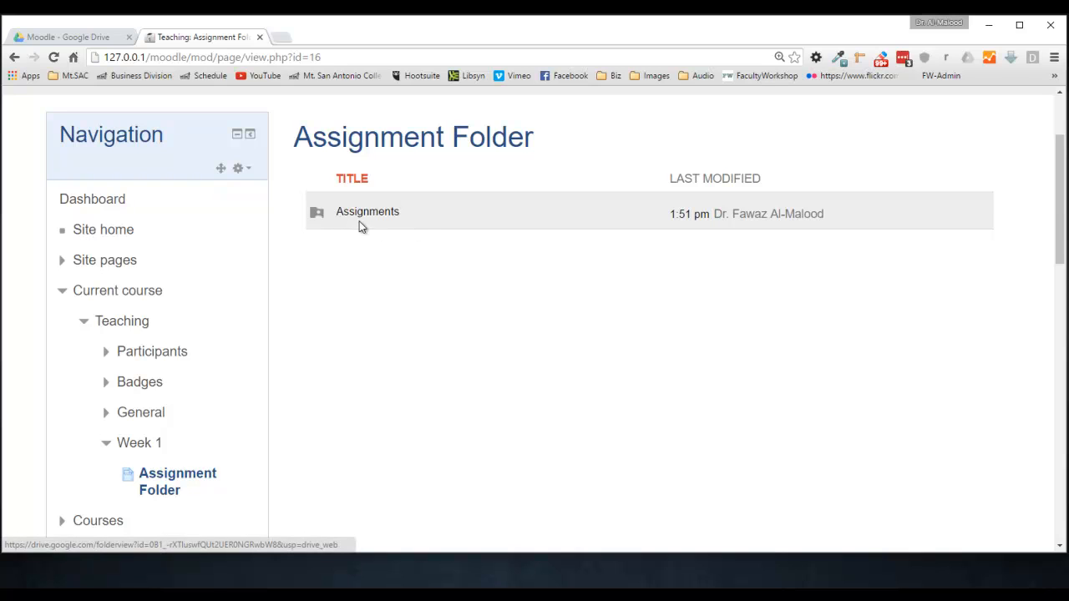
click(368, 211)
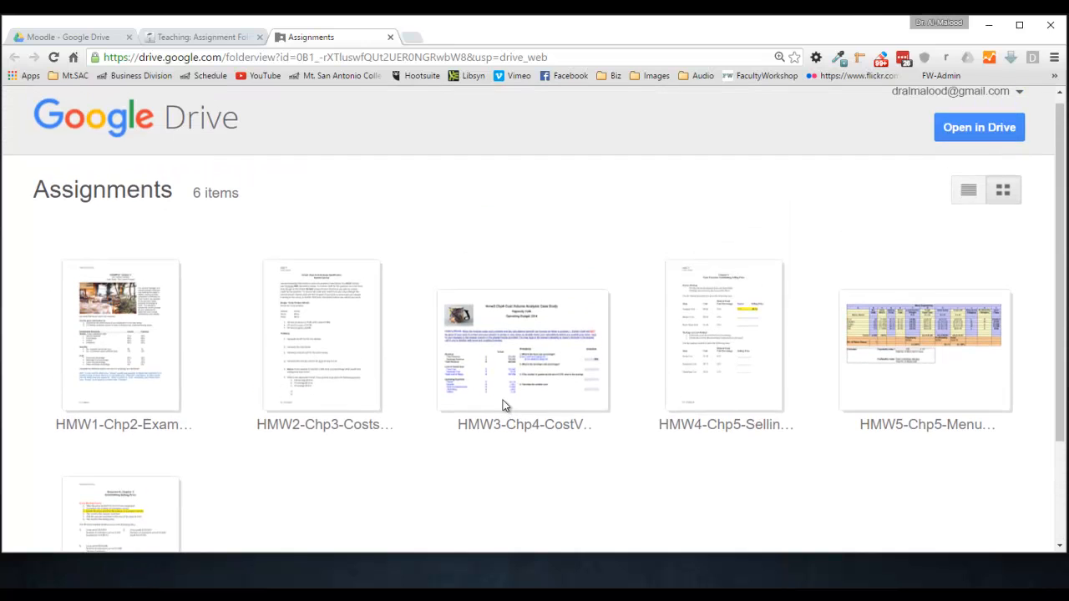
Step: Preview HMW1-Chp2-Example.docx from the Assignments folder and download the document
scroll(down, 3)
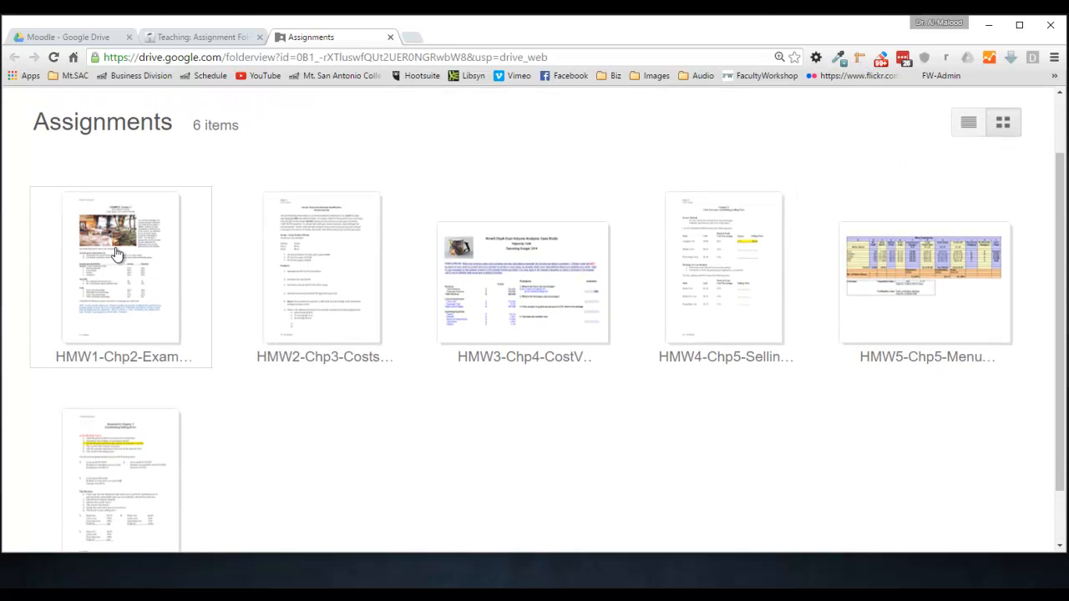
double_click(120, 266)
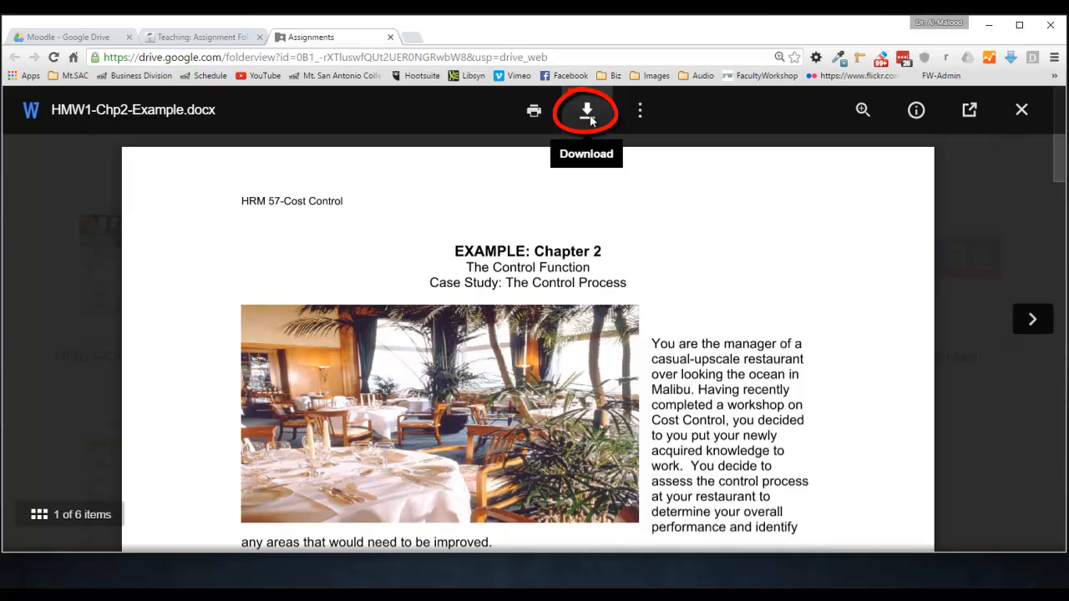
click(586, 110)
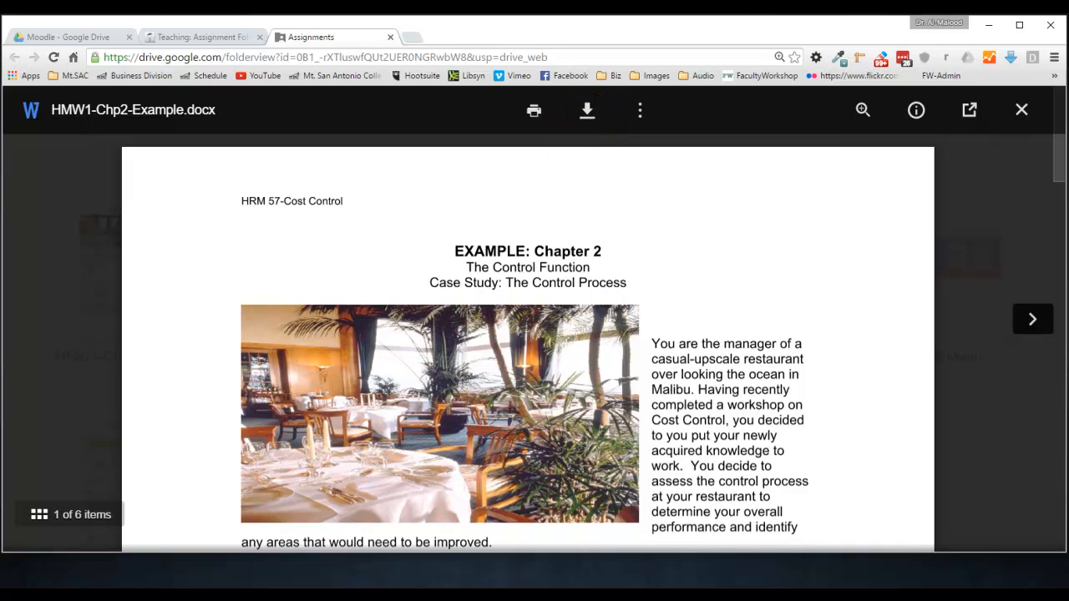